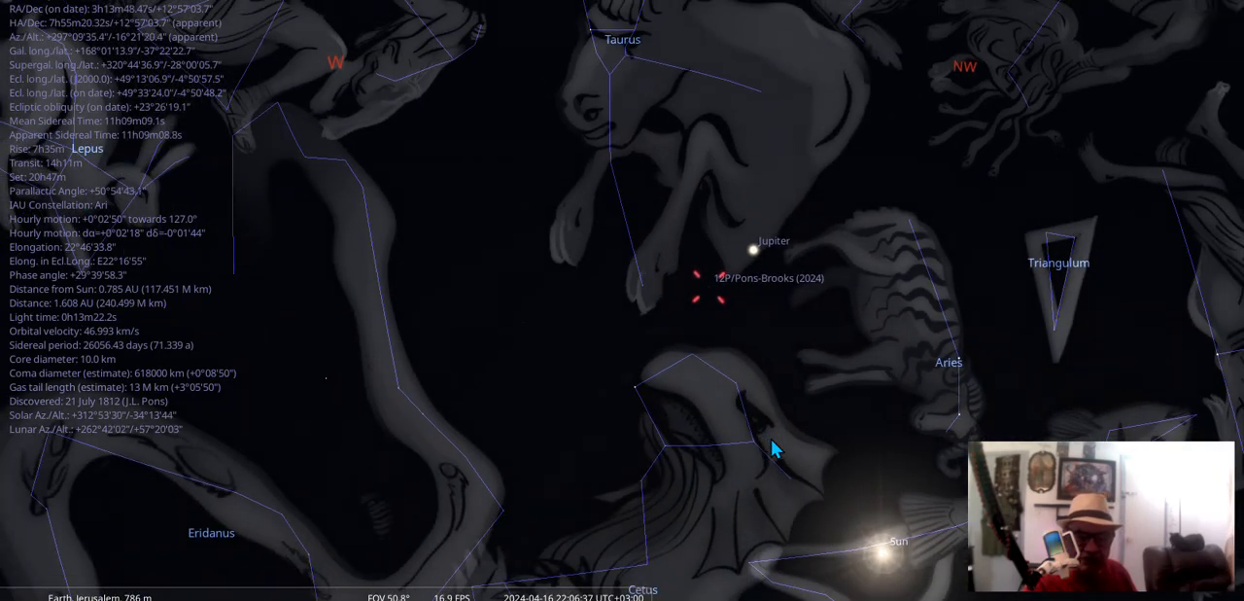
mouse_move(637, 62)
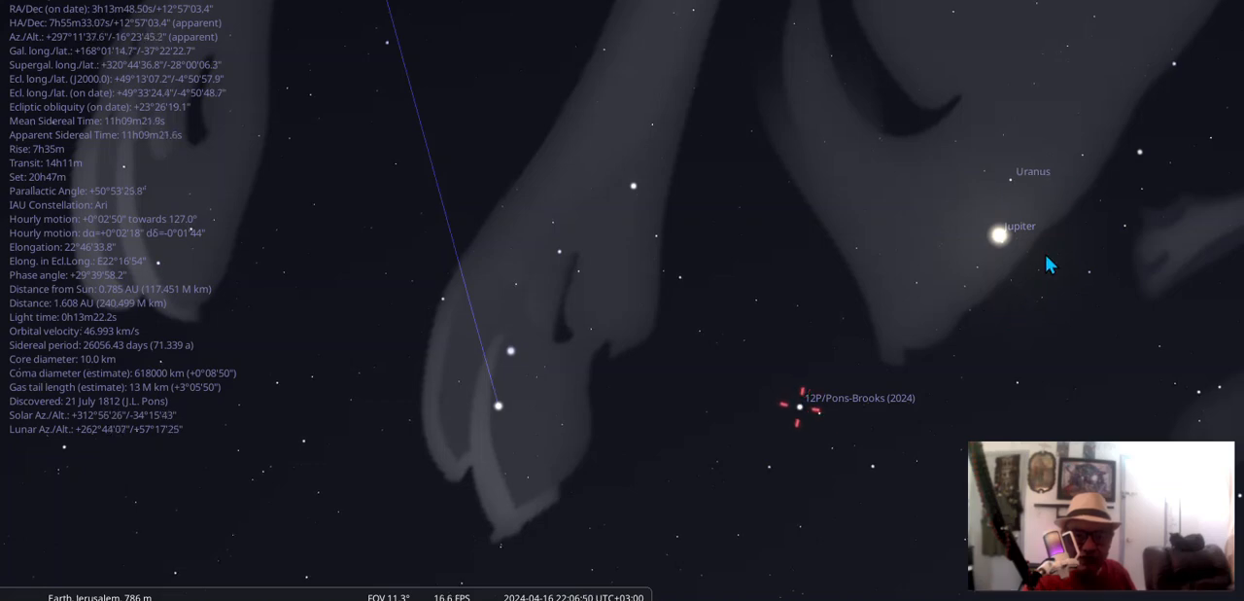
- Zoom the sky view onto comet 12P/Pons-Brooks beneath Jupiter and Uranus in Aries
scroll(down, 3)
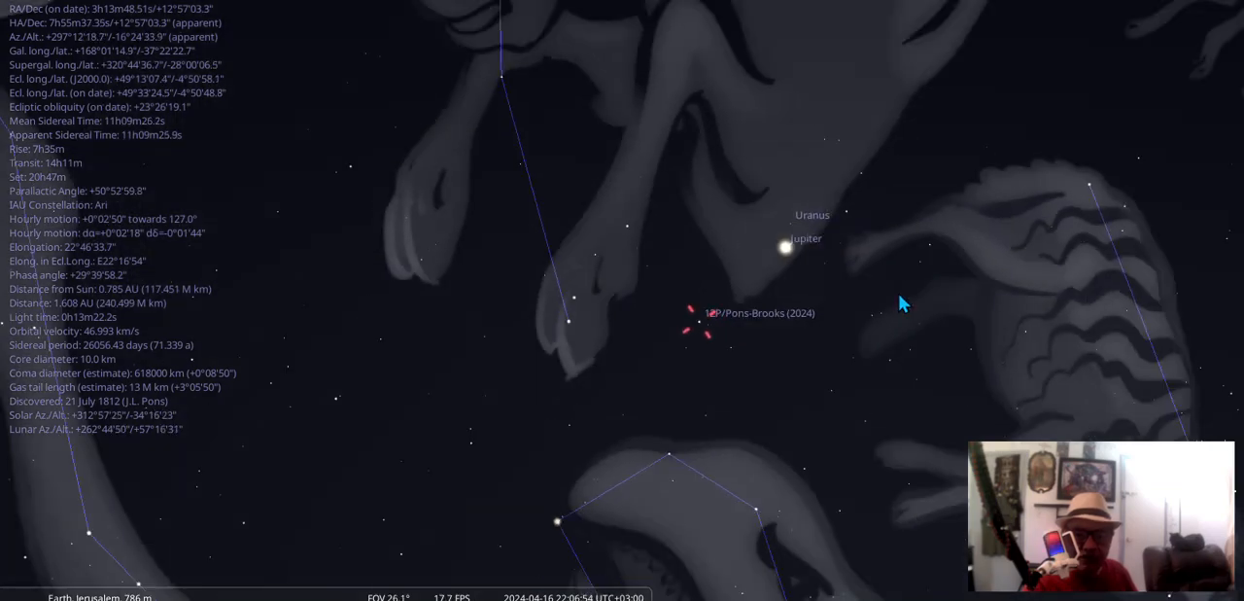
scroll(down, 3)
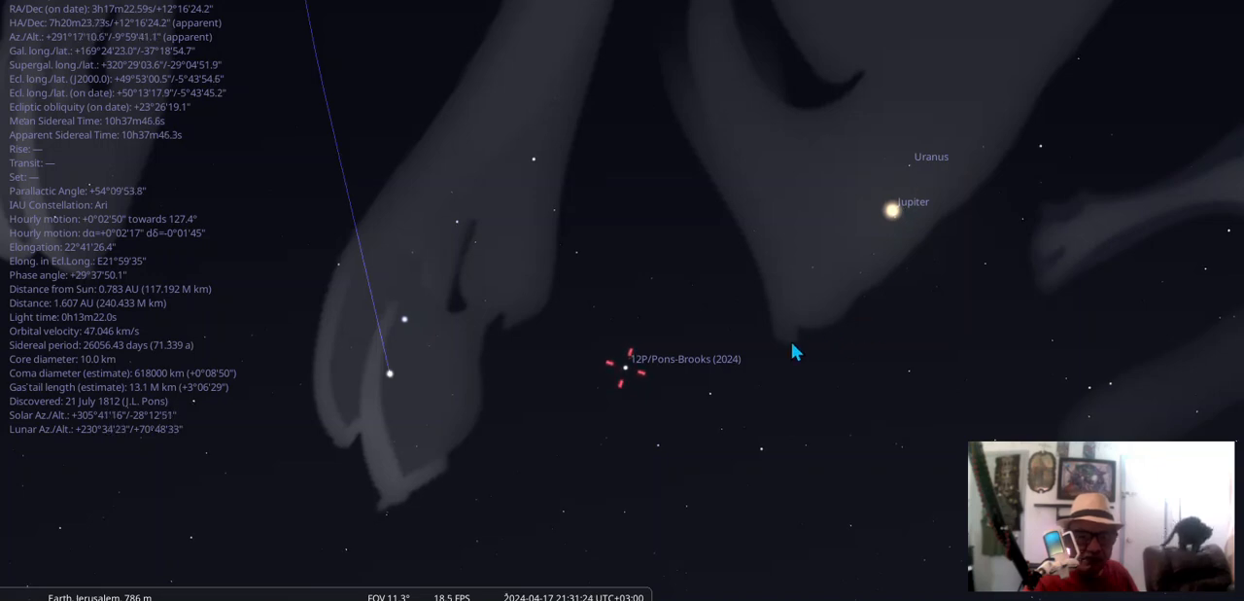
scroll(down, 3)
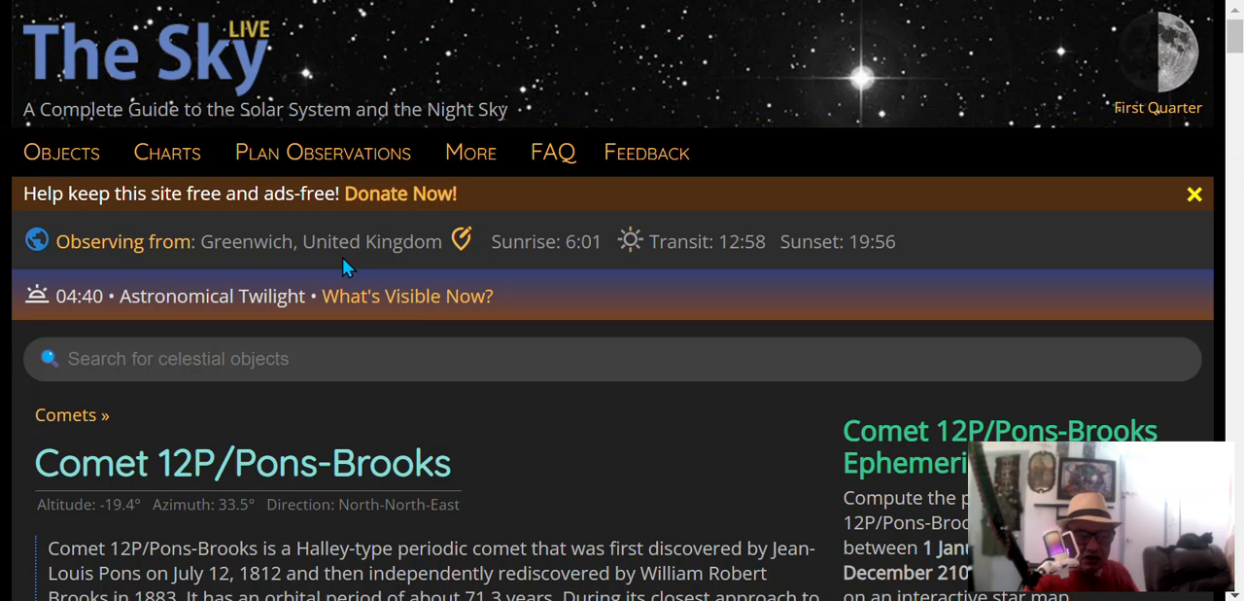
- Scroll the comet page down to its finder chart and data table showing magnitude 4.4
scroll(down, 3)
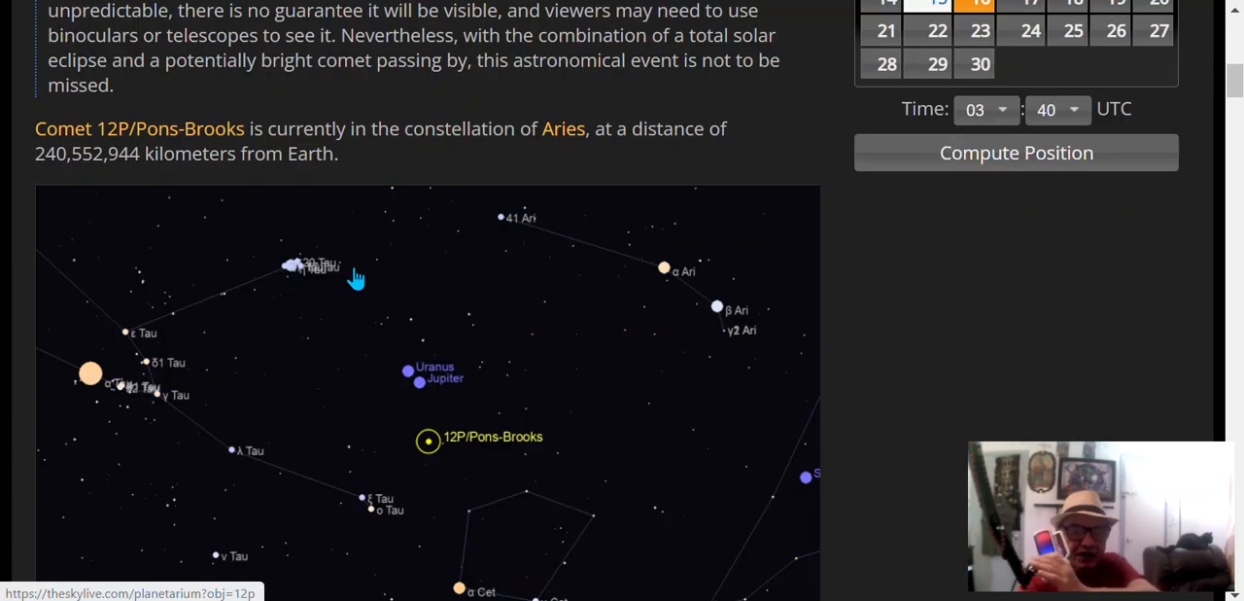
scroll(down, 3)
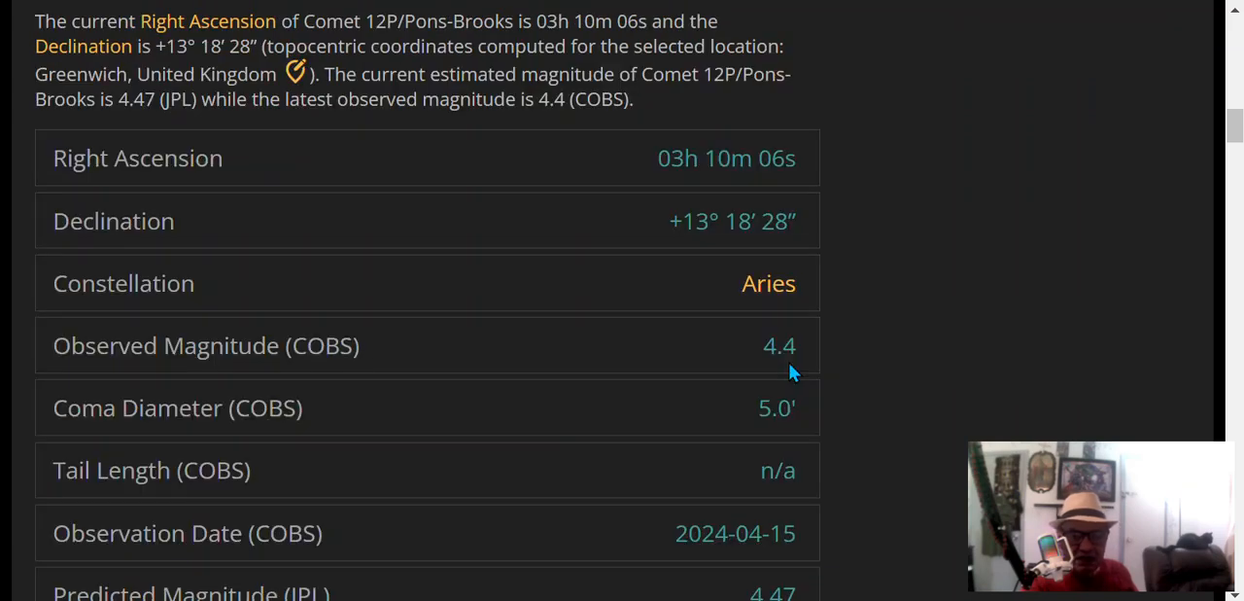
mouse_move(729, 291)
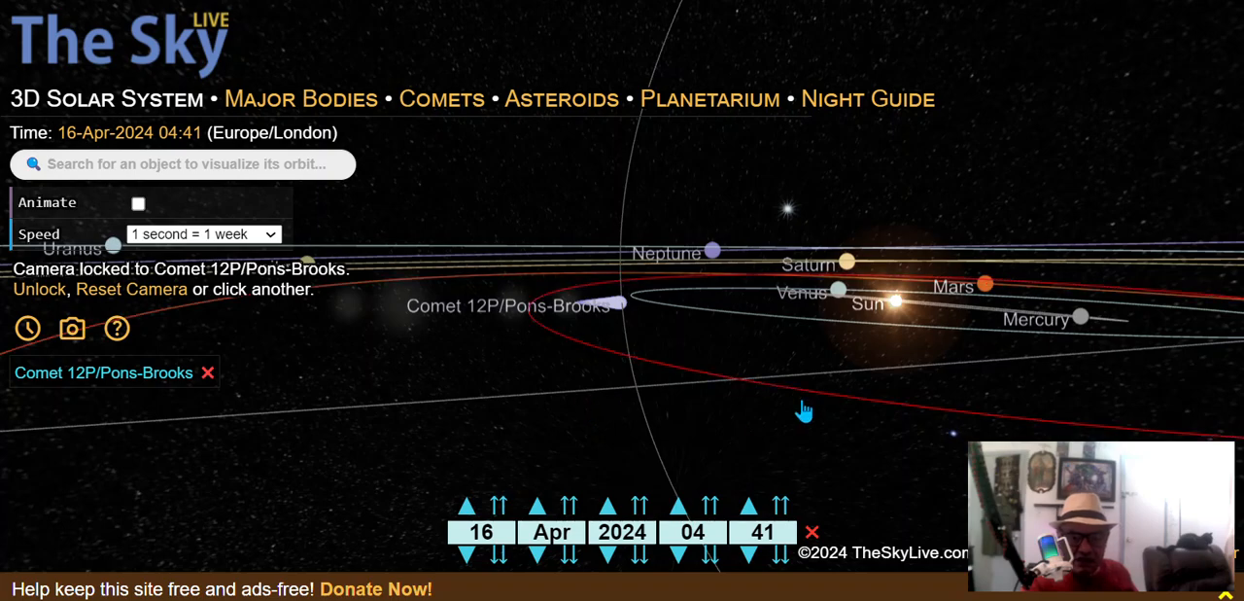
- Tilt the 3D solar system camera until the planets' orbital plane appears edge-on
drag(804, 408, 768, 447)
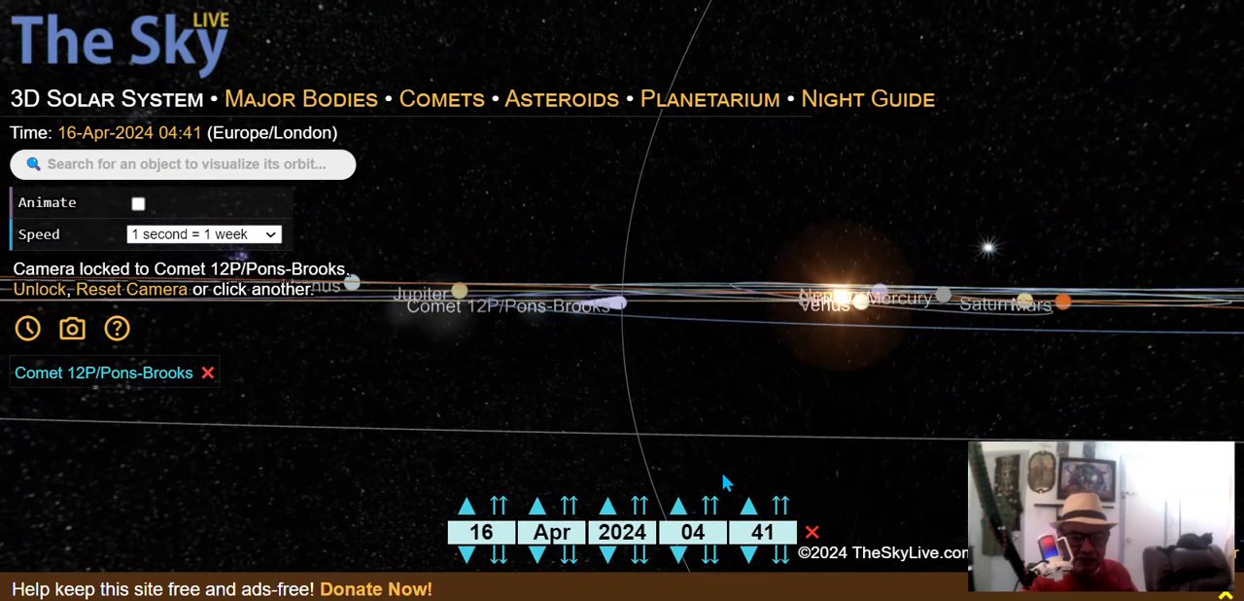
mouse_move(769, 440)
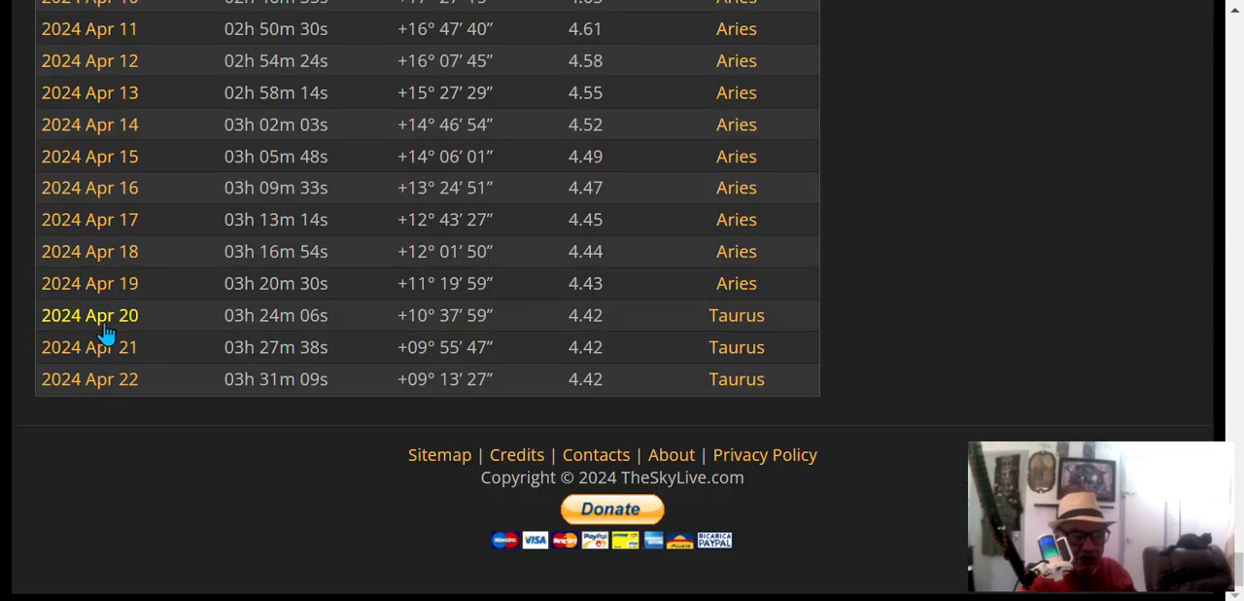
mouse_move(737, 315)
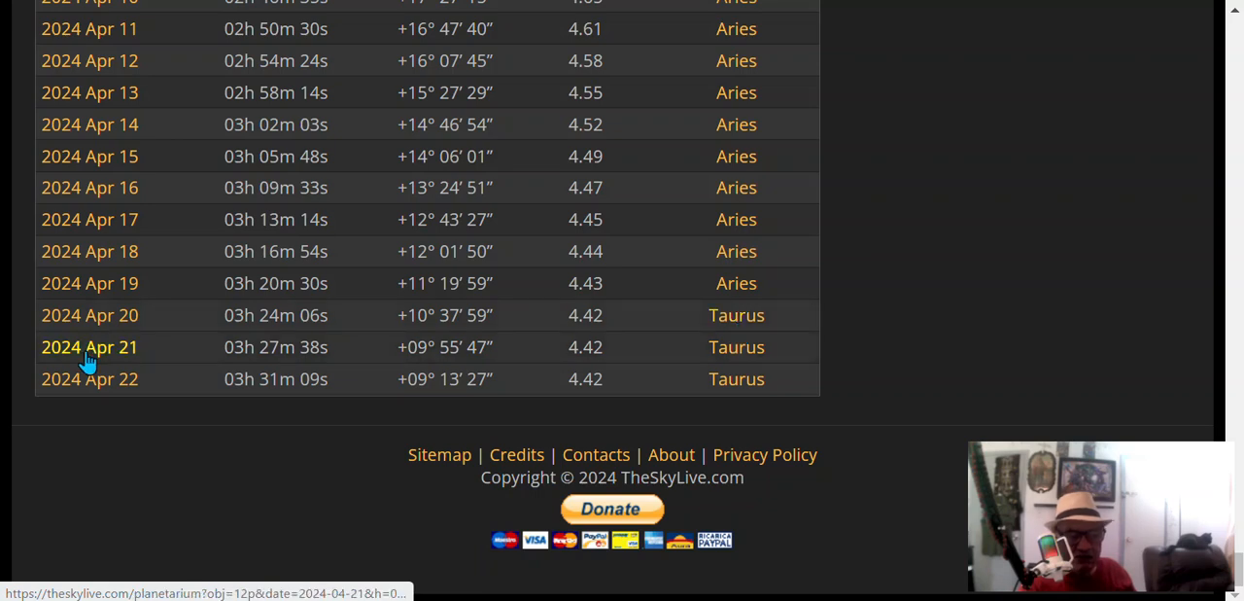
mouse_move(708, 346)
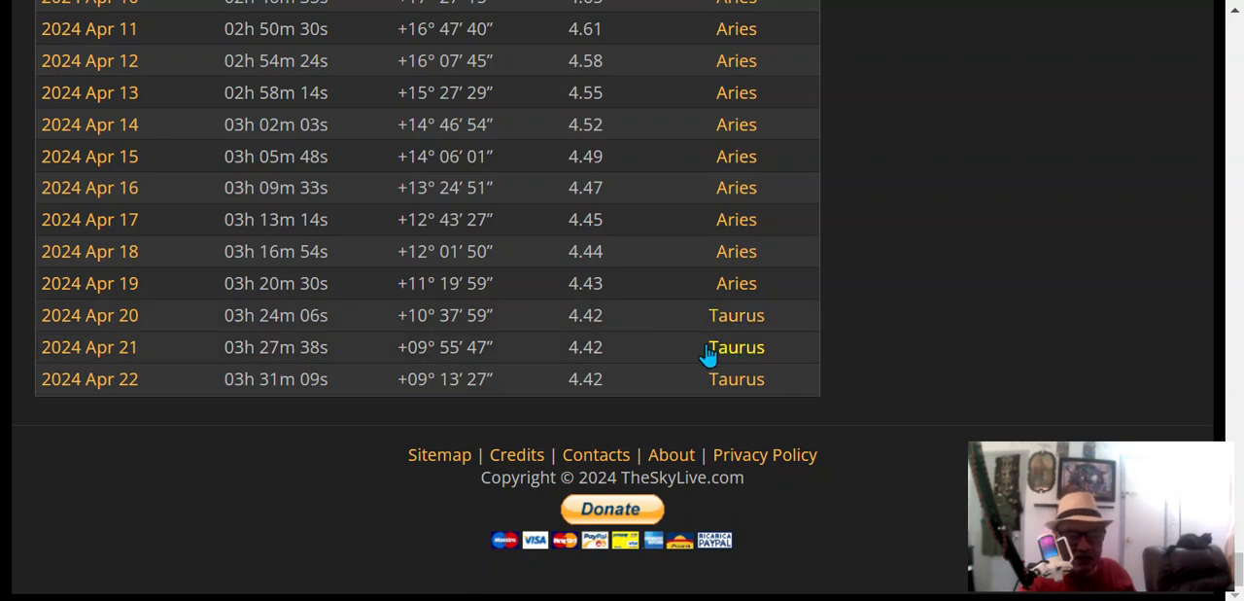
mouse_move(732, 352)
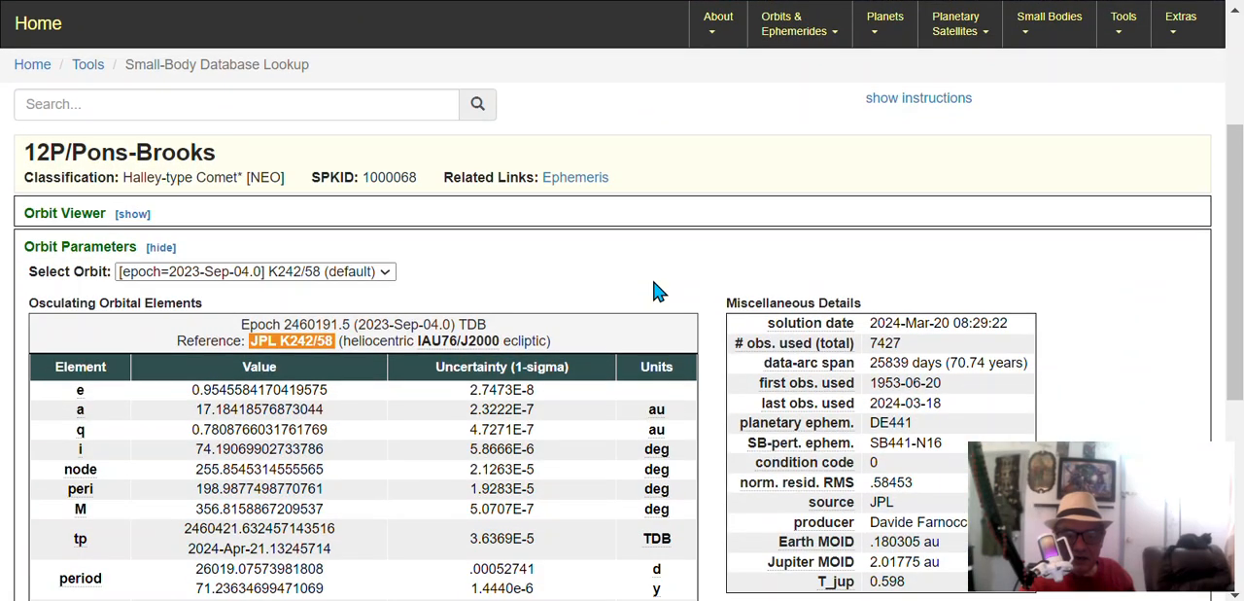
mouse_move(952, 346)
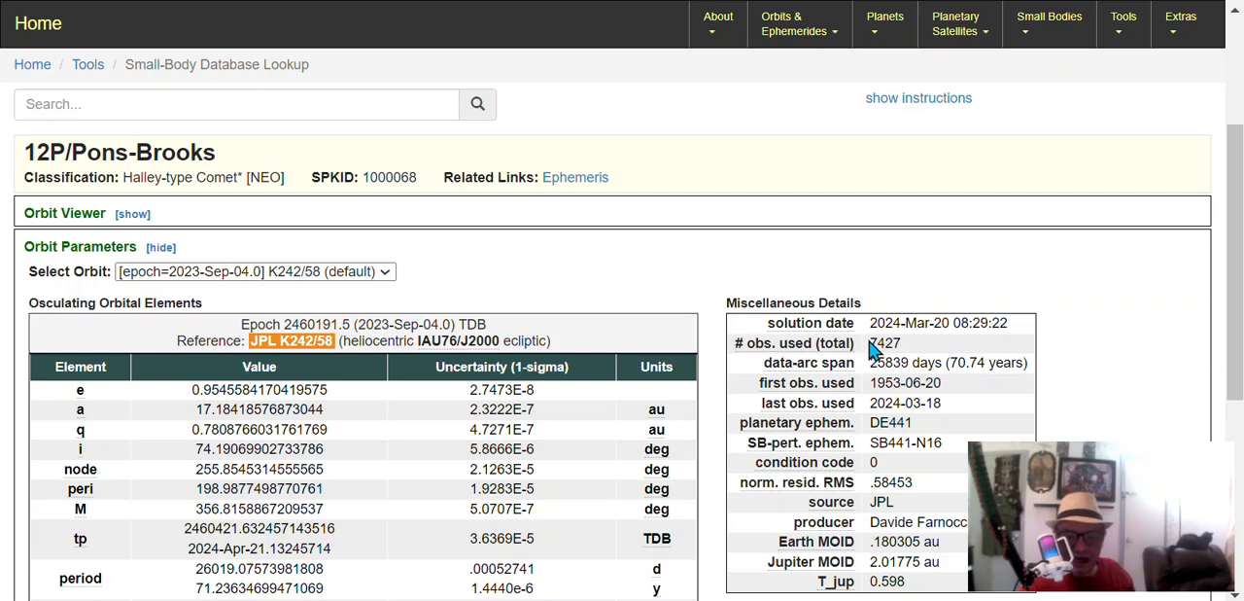
- Highlight the 7427 observations-used value in the 12P/Pons-Brooks orbit solution
double_click(886, 342)
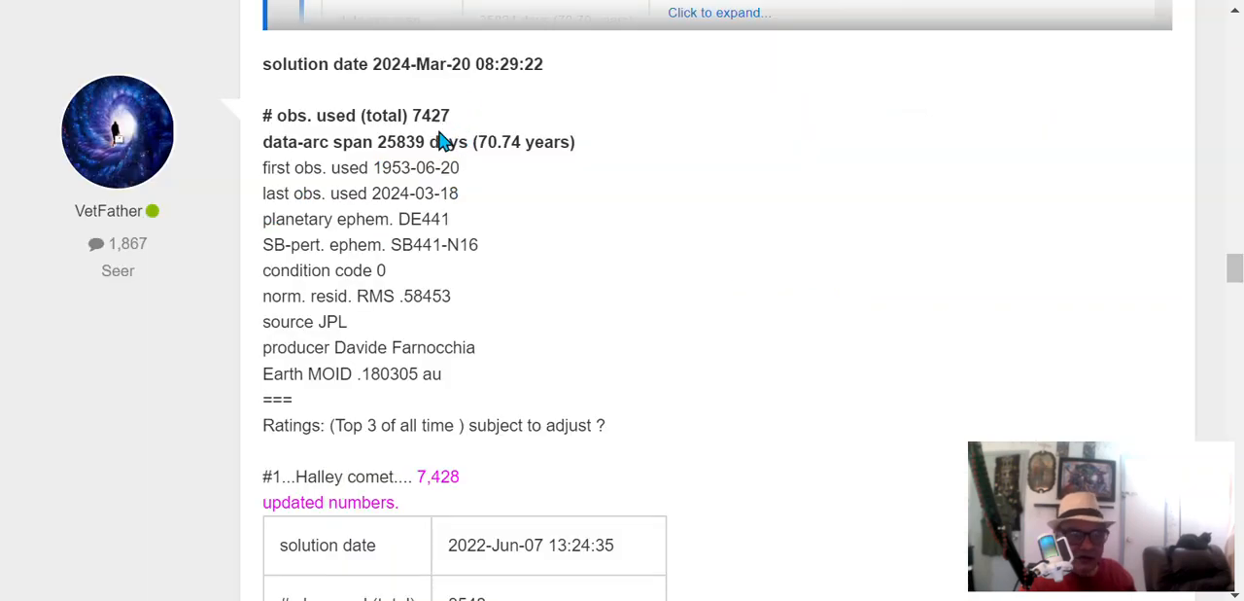
- Scroll through the post comparing the comet's observation count with Halley's 8,548 over 158.39 years
scroll(down, 3)
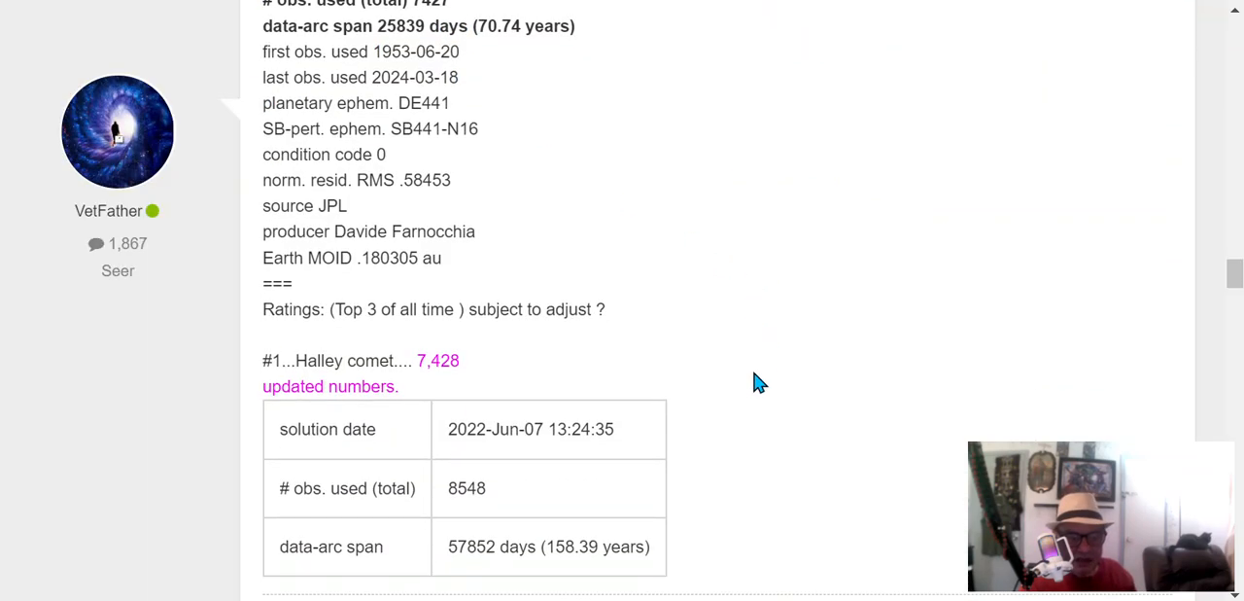
mouse_move(429, 389)
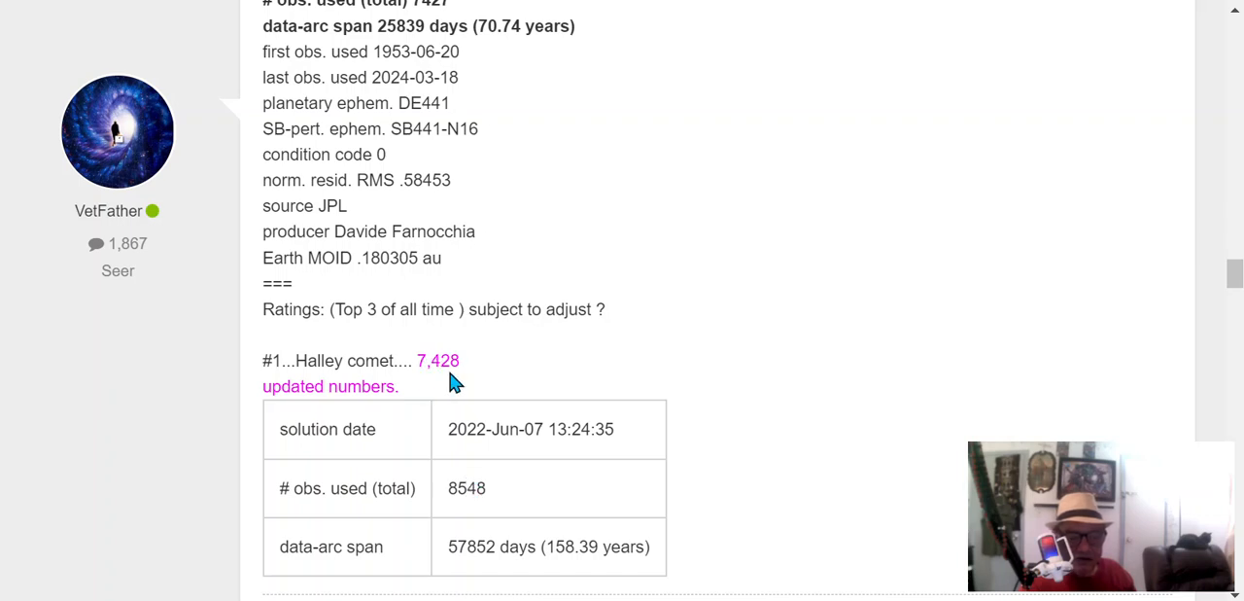
mouse_move(481, 513)
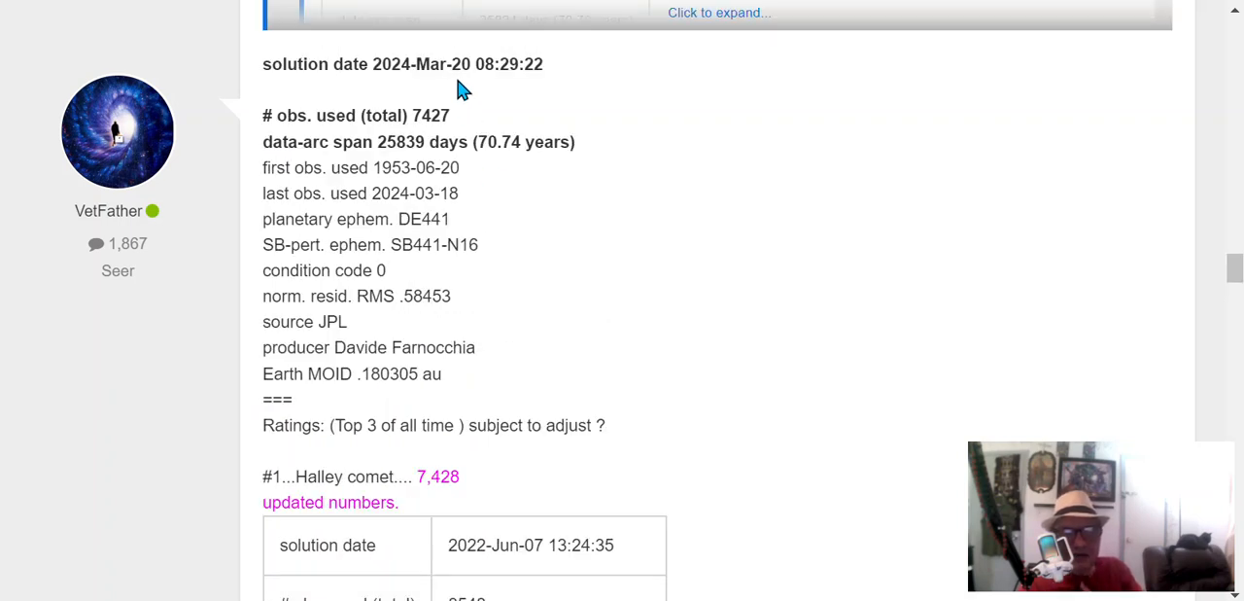
scroll(down, 3)
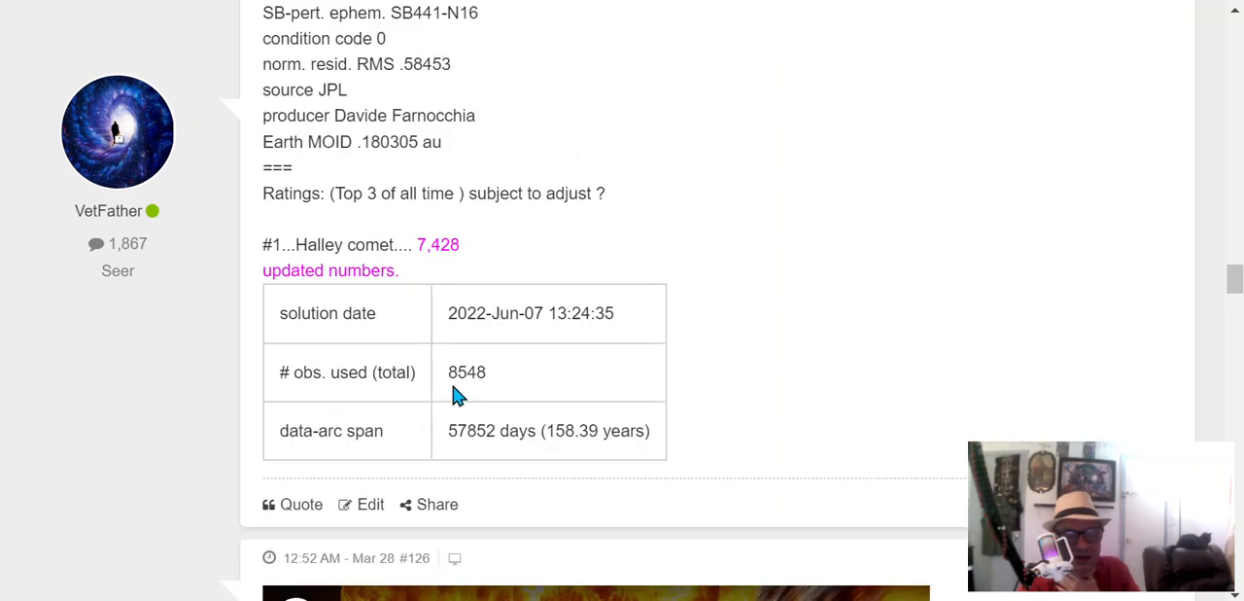
mouse_move(377, 270)
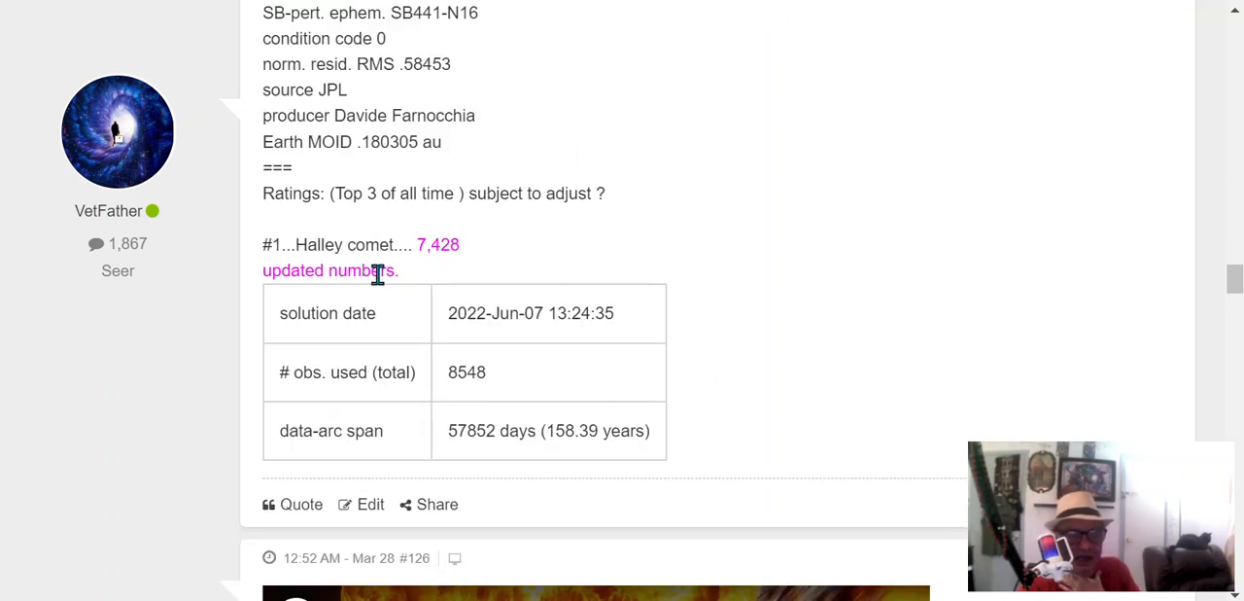
mouse_move(563, 463)
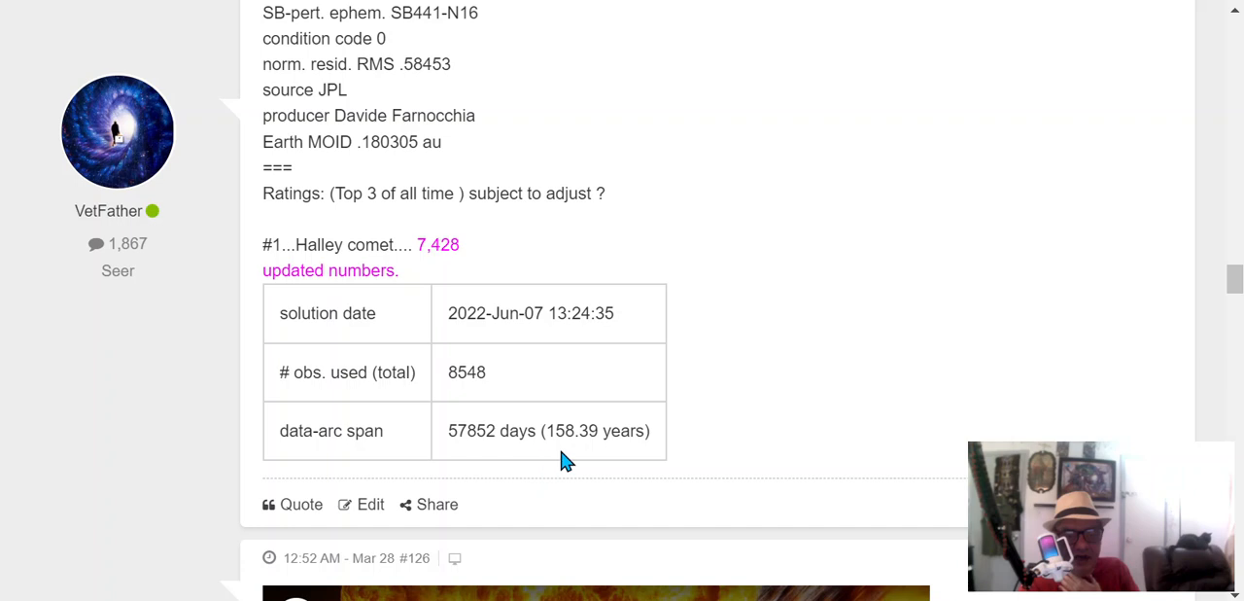
mouse_move(591, 461)
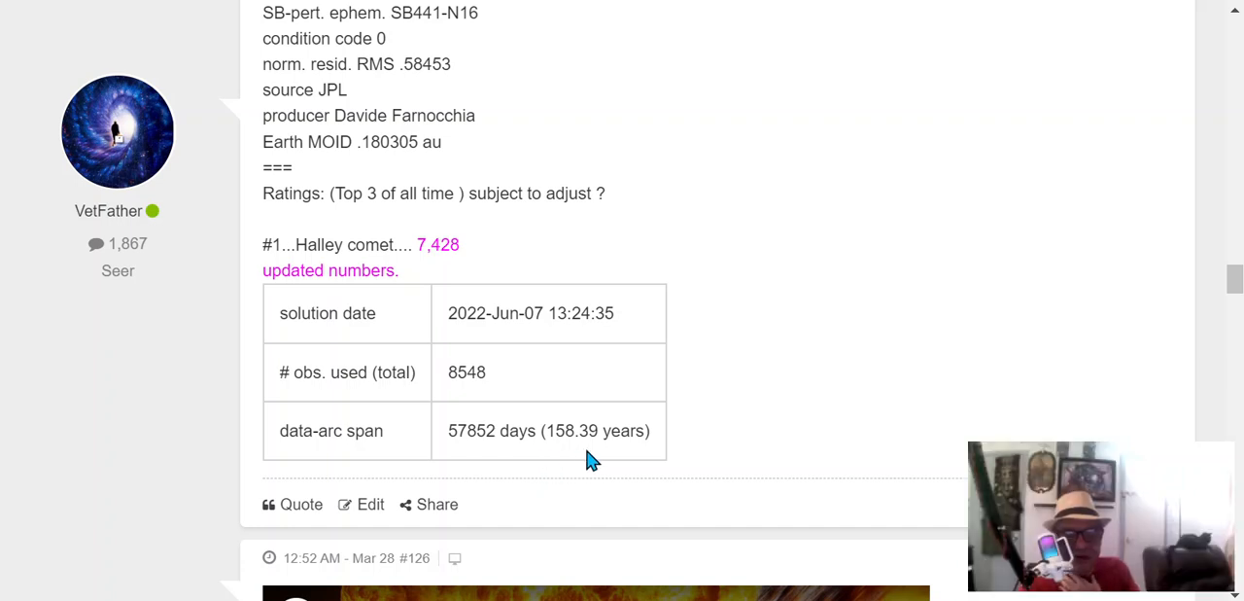
mouse_move(463, 468)
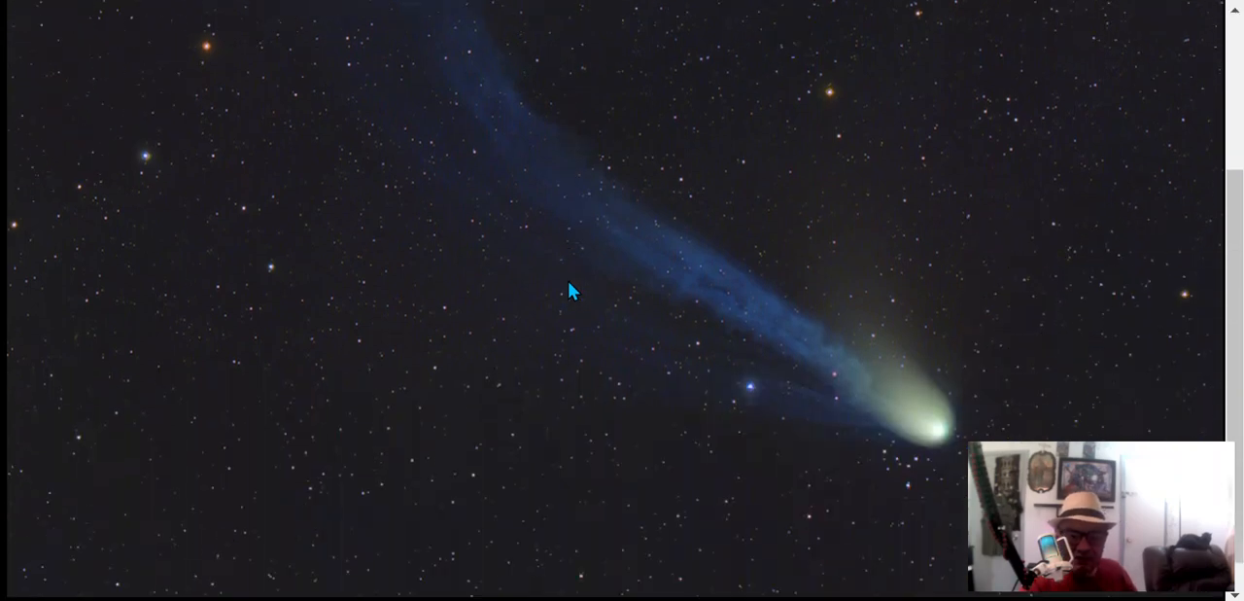
mouse_move(583, 307)
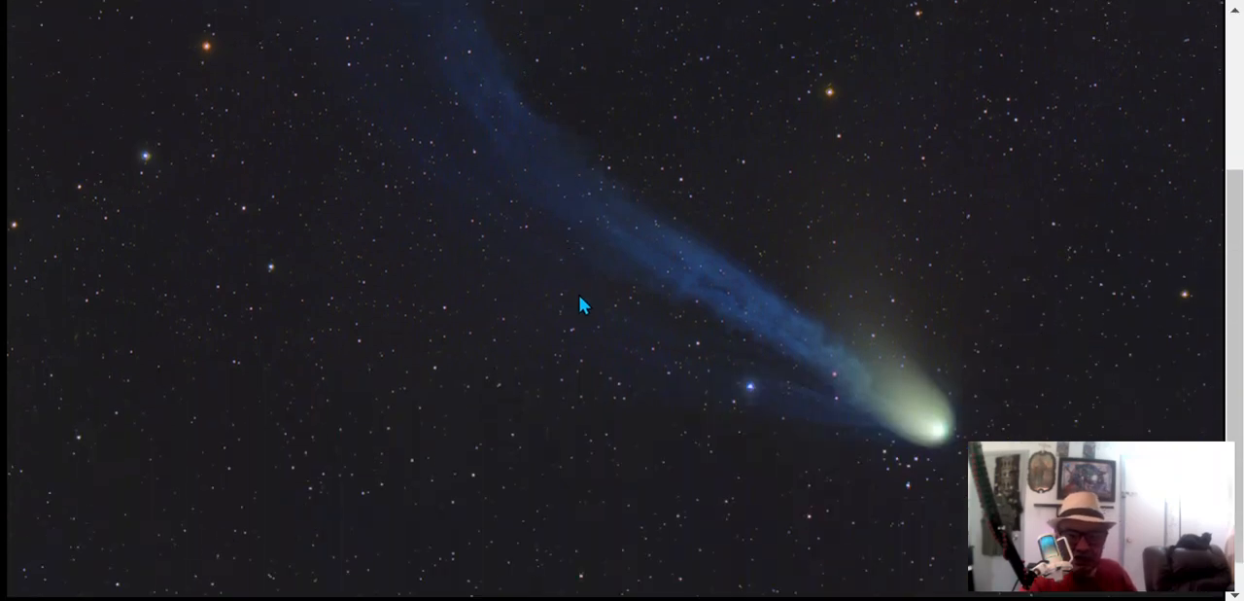
- Mark a rectangle around the blue tail region just behind the comet's nucleus
drag(761, 268, 890, 388)
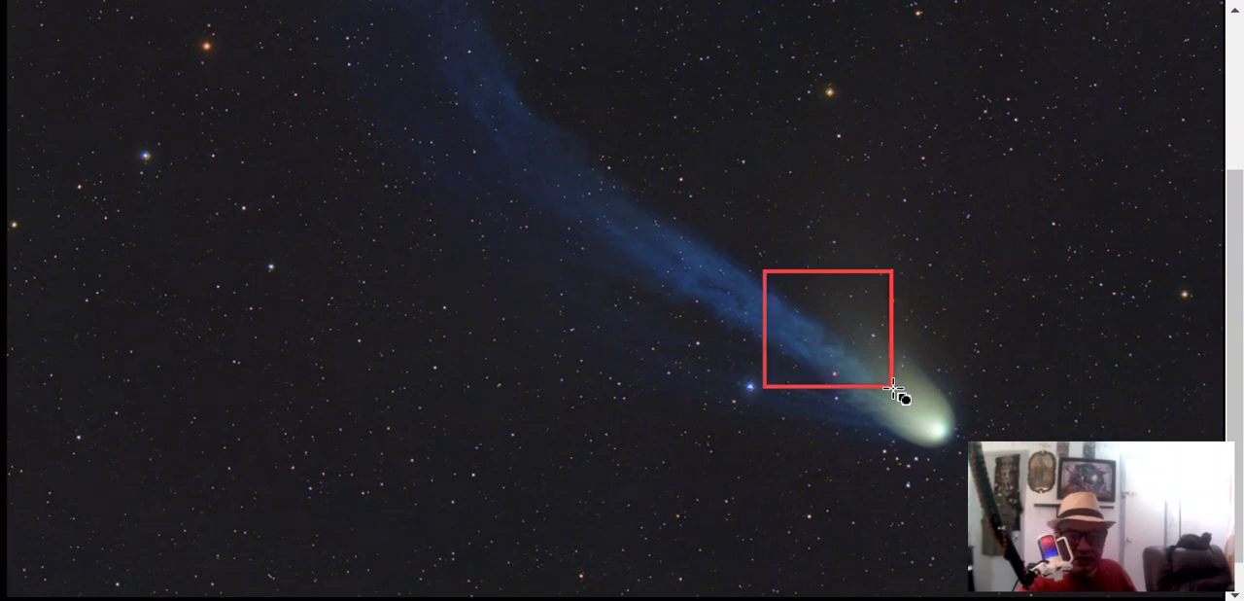
mouse_move(596, 353)
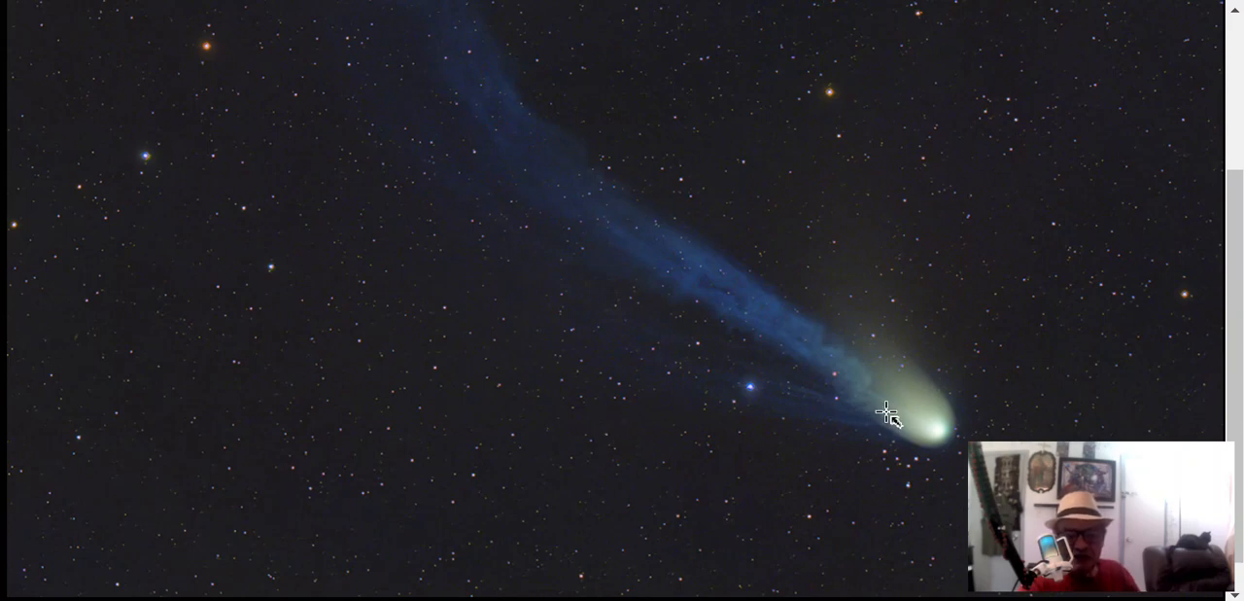
mouse_move(789, 342)
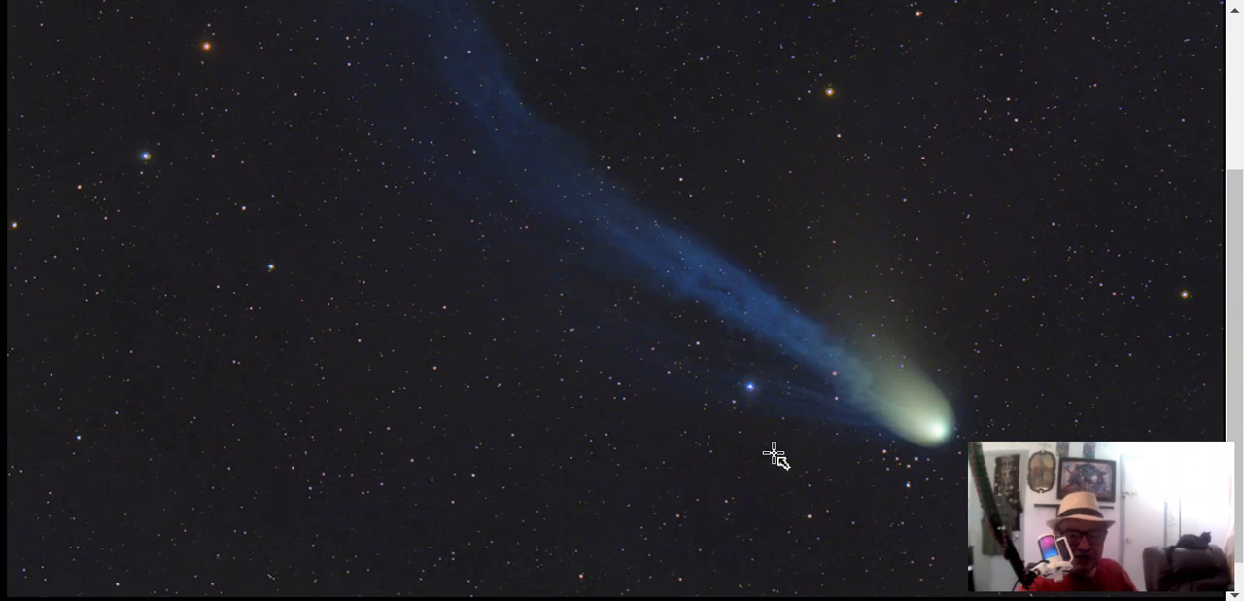
drag(490, 379, 581, 184)
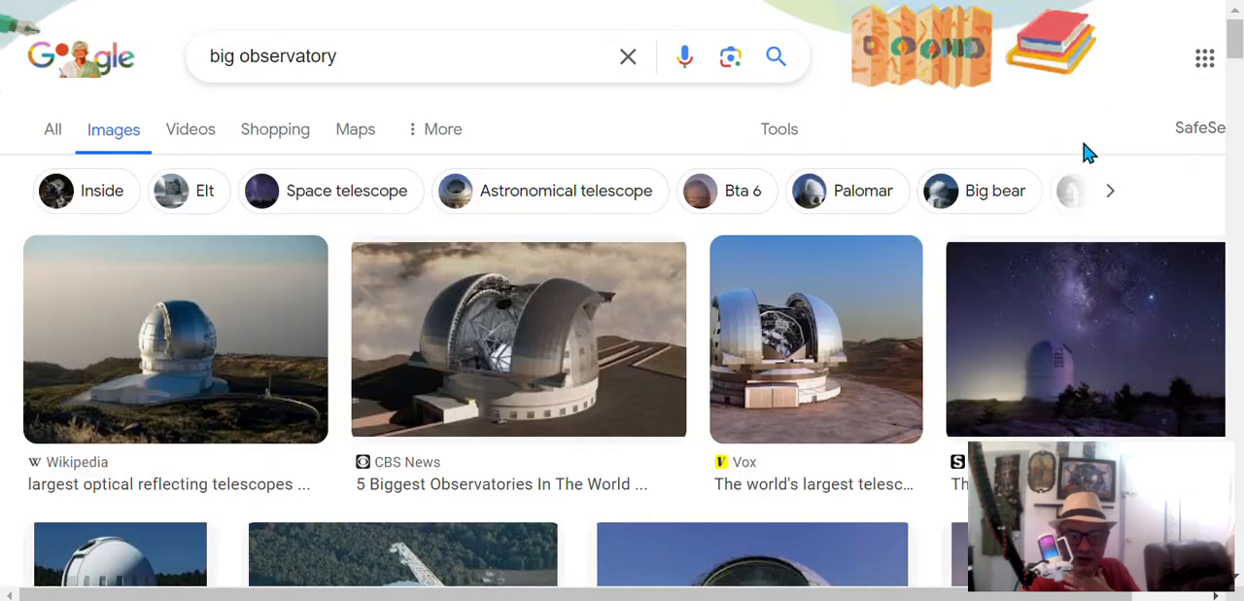
scroll(down, 3)
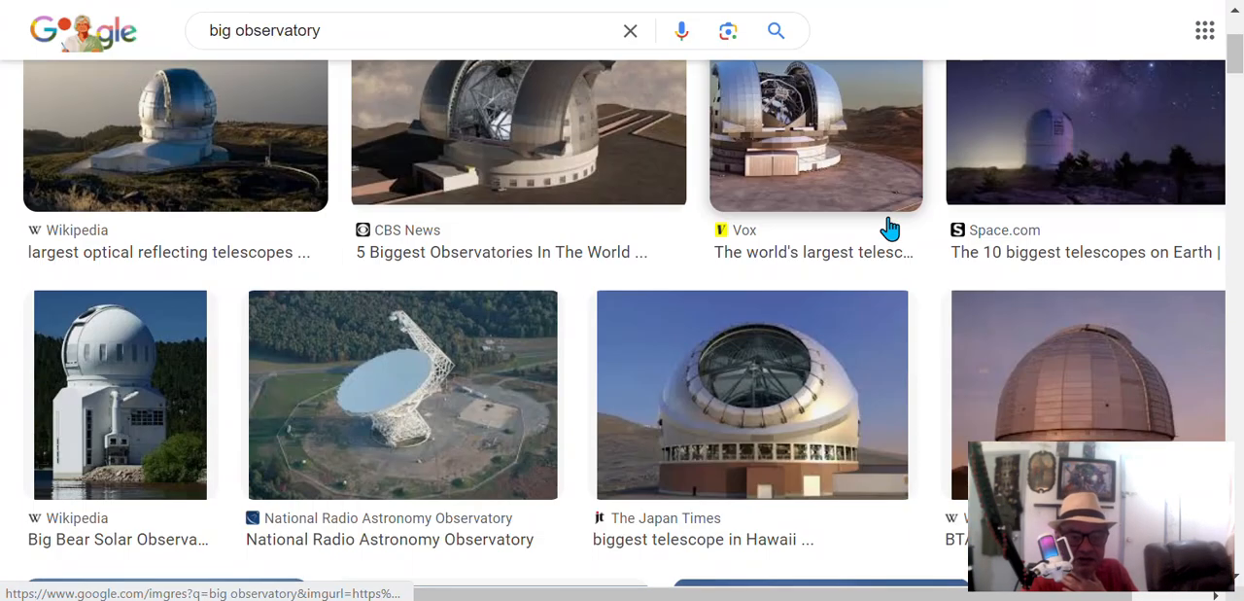
scroll(down, 3)
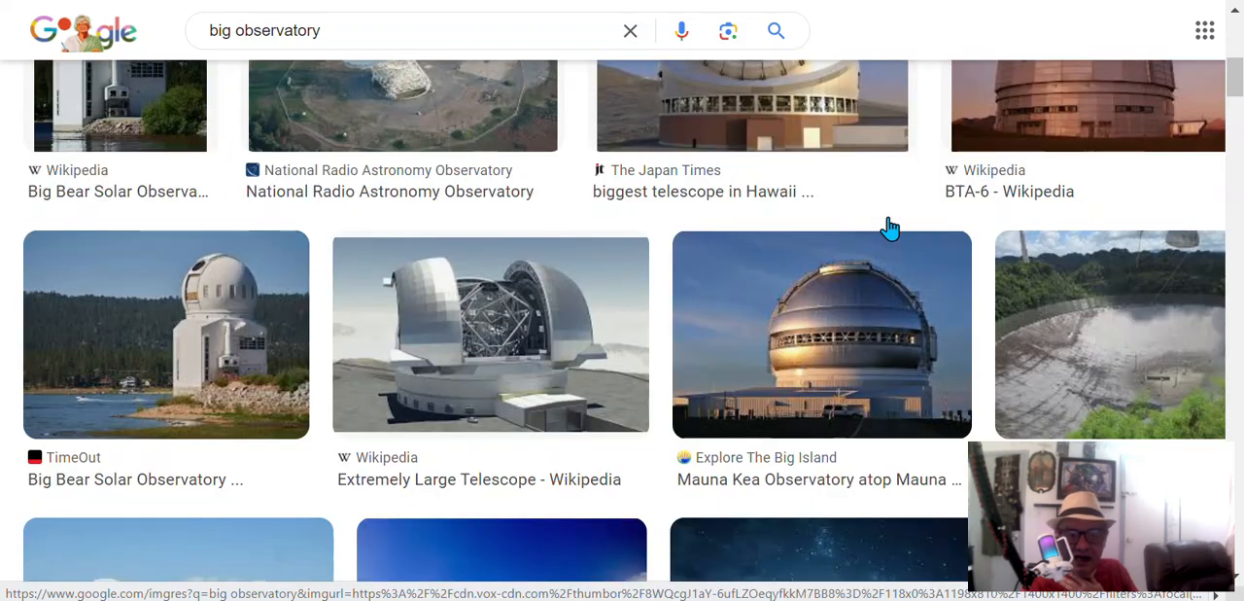
scroll(down, 3)
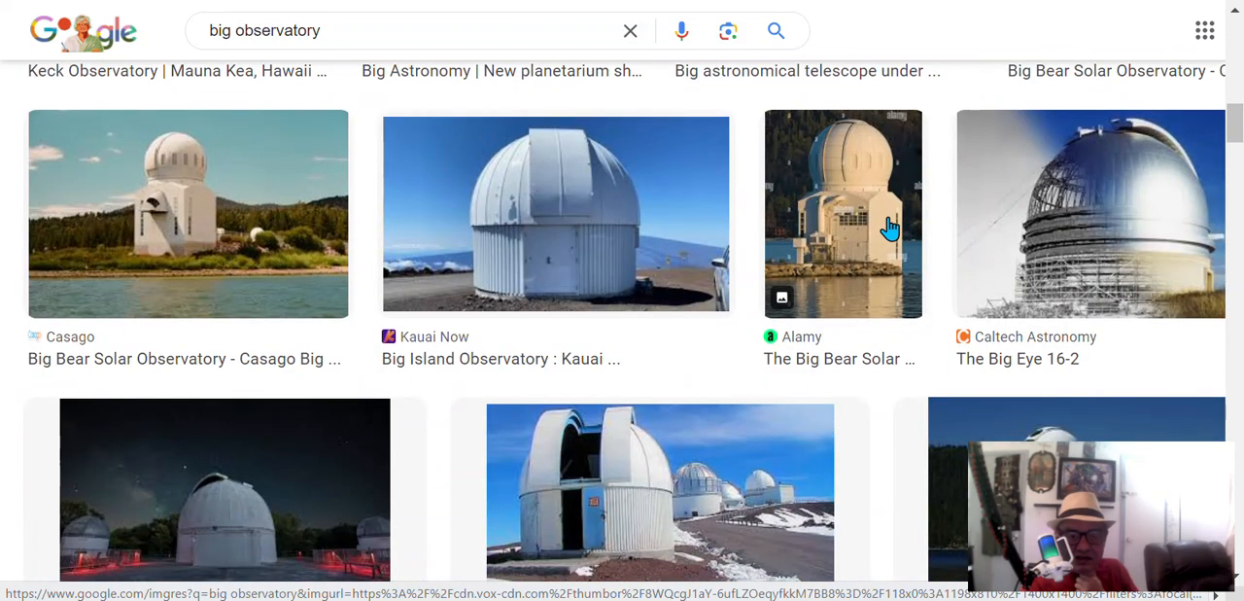
scroll(down, 3)
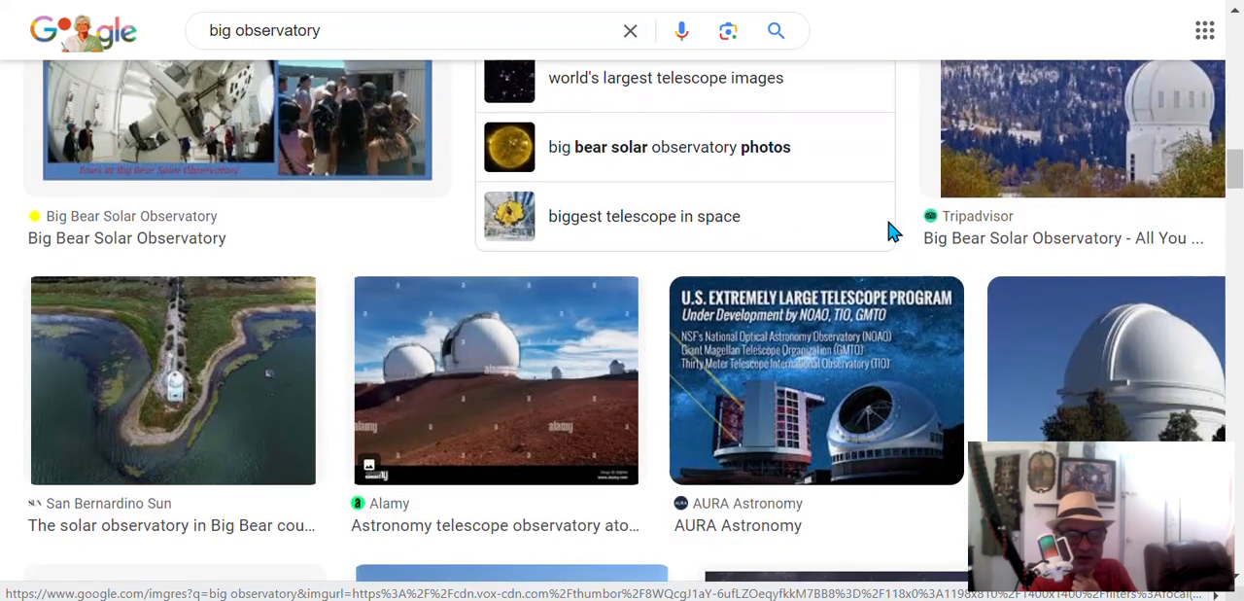
scroll(down, 3)
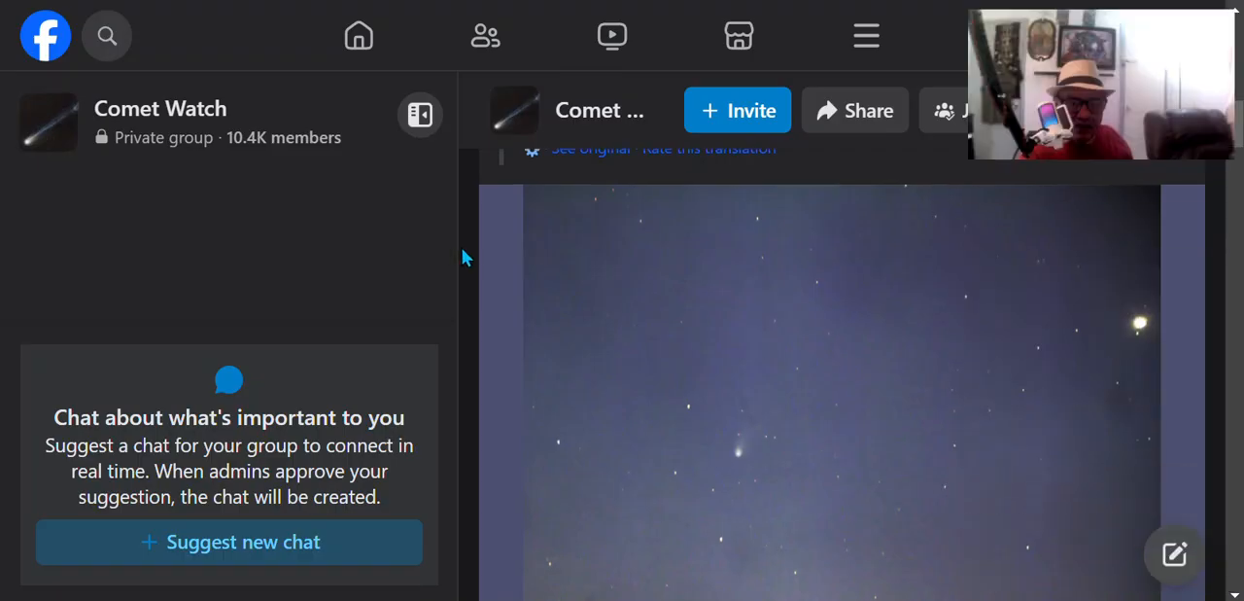
scroll(down, 3)
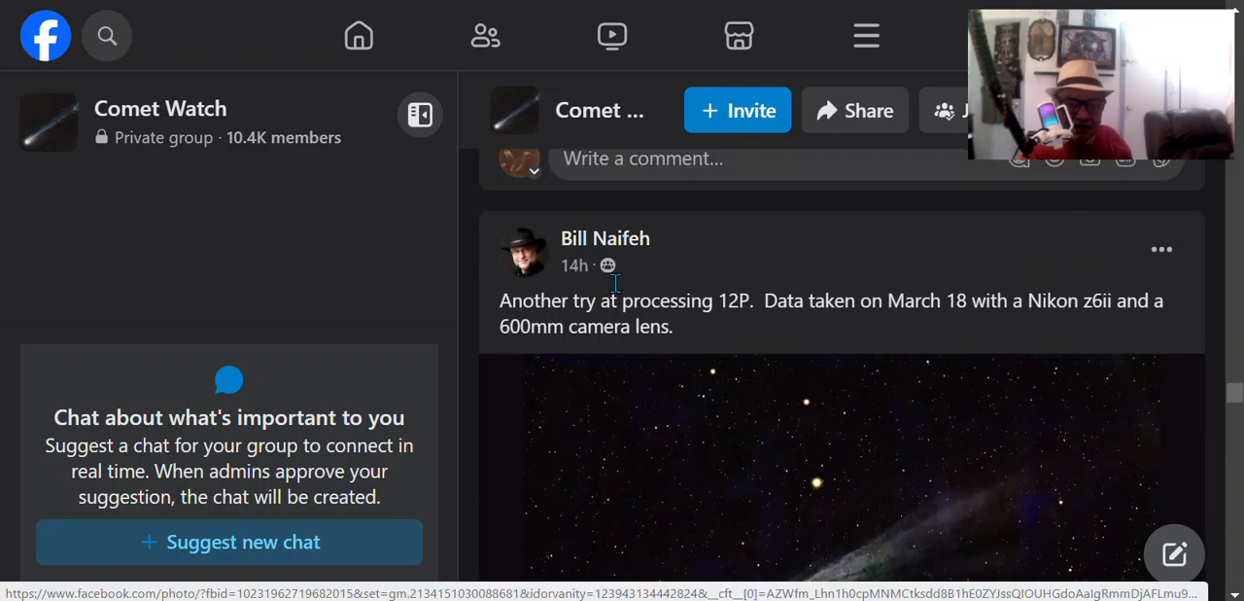
mouse_move(629, 241)
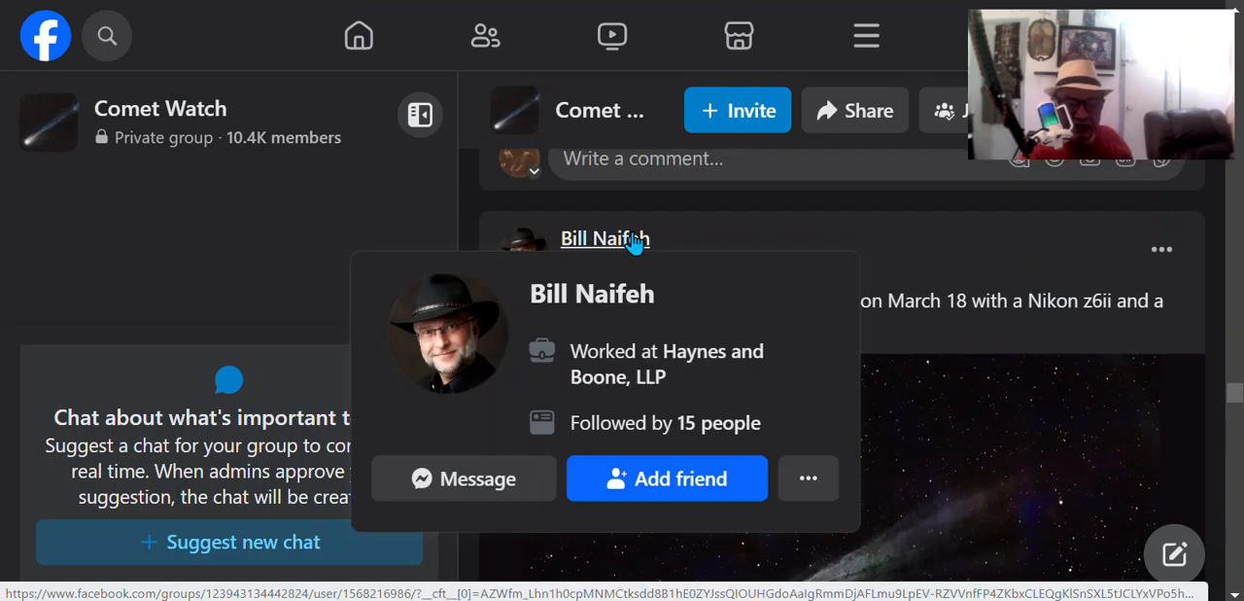
mouse_move(650, 449)
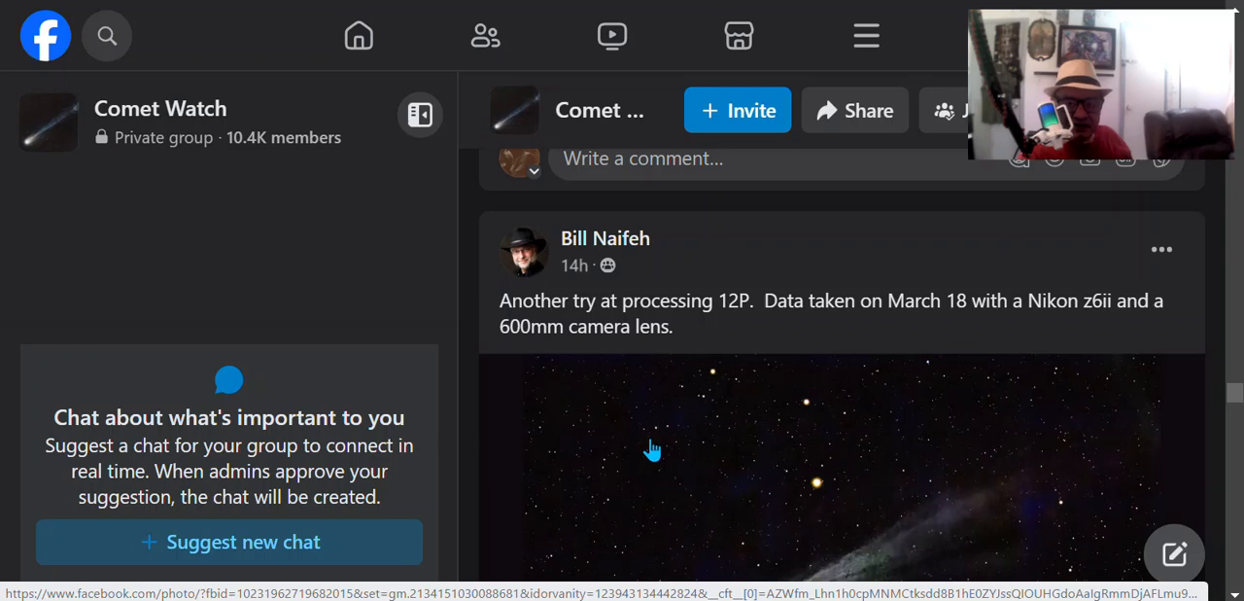
mouse_move(513, 410)
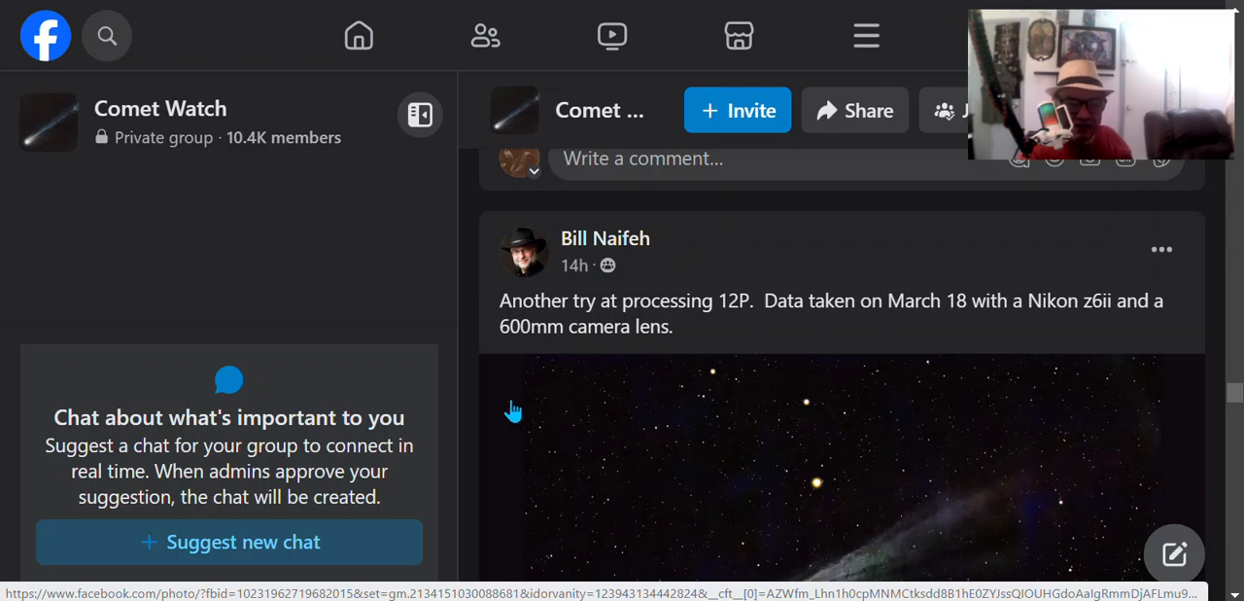
mouse_move(524, 398)
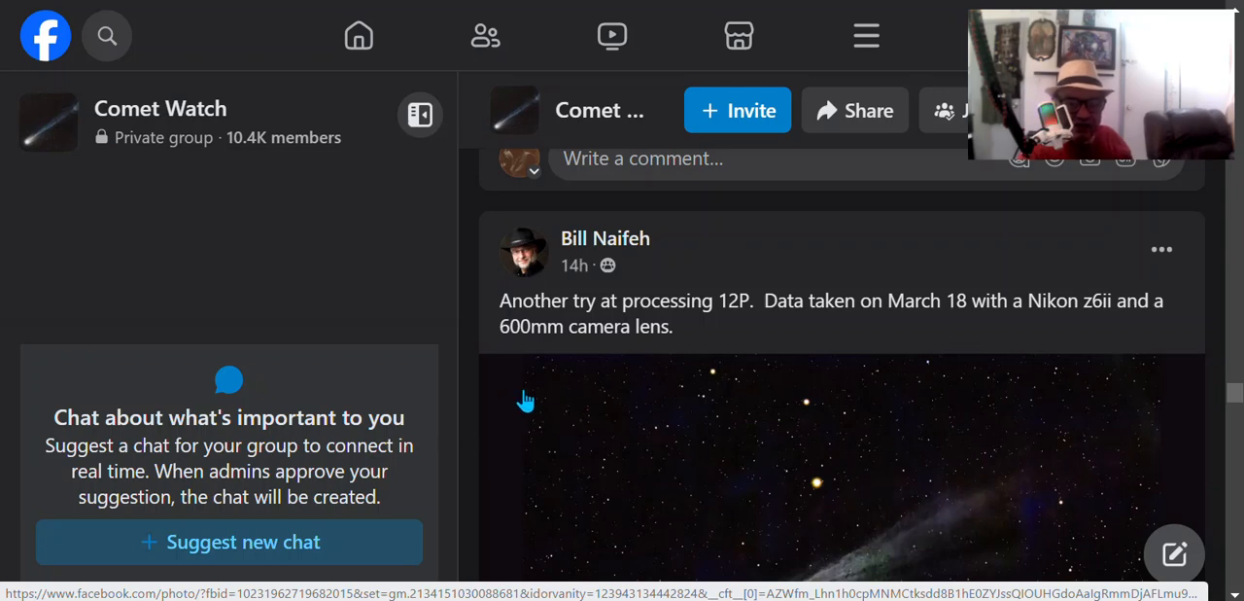
scroll(down, 3)
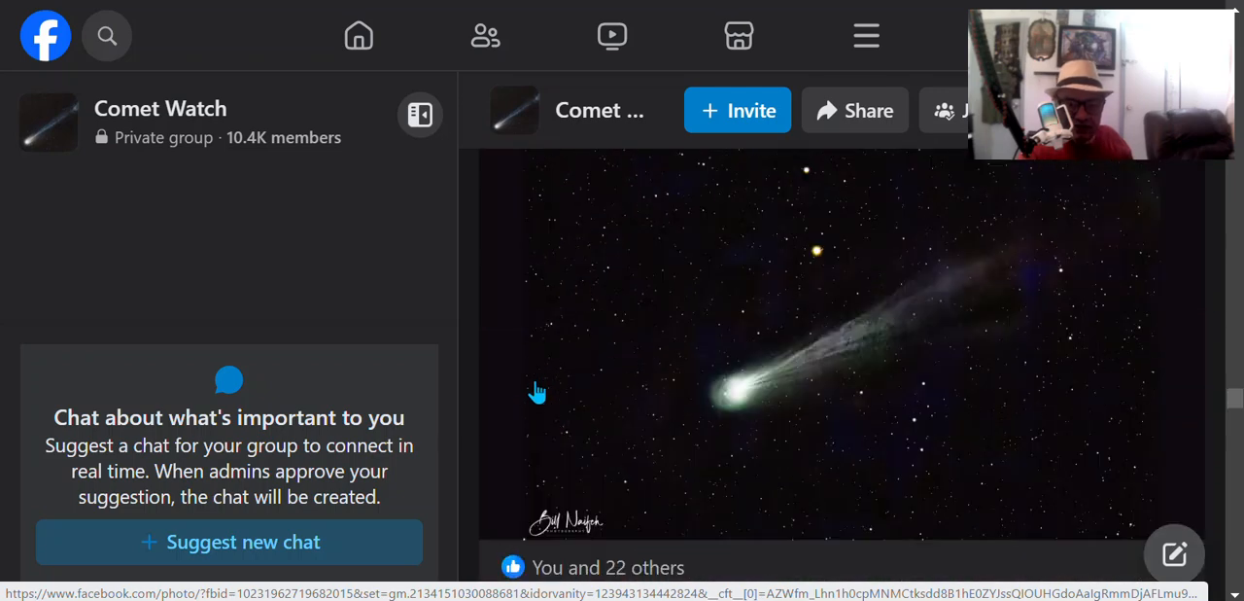
mouse_move(626, 397)
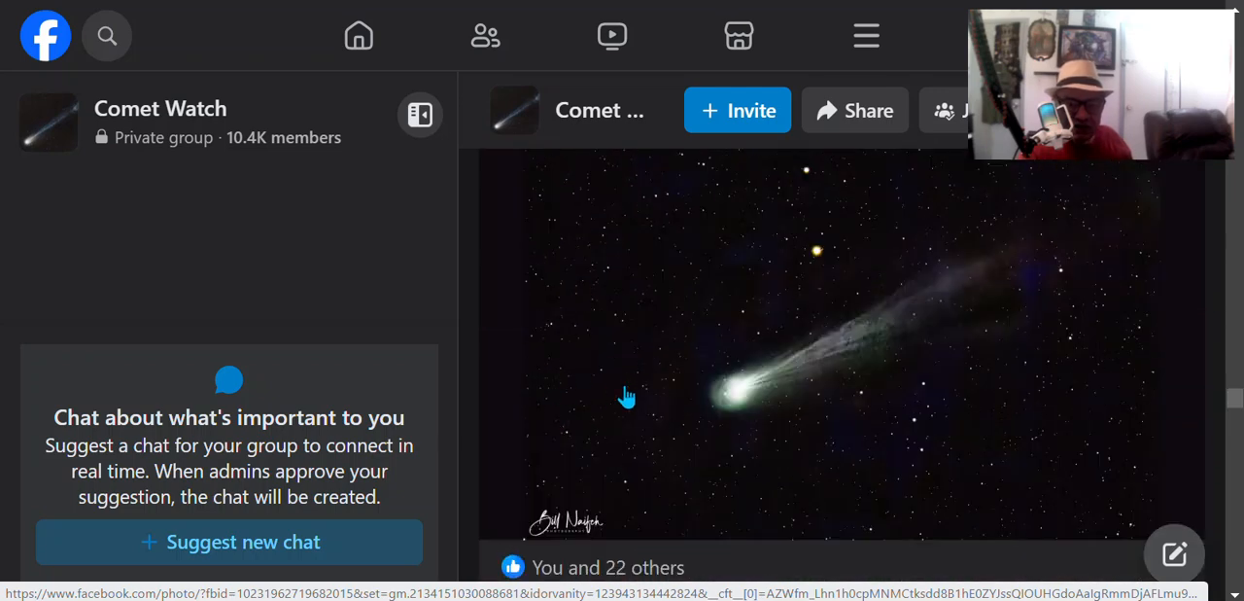
click(625, 397)
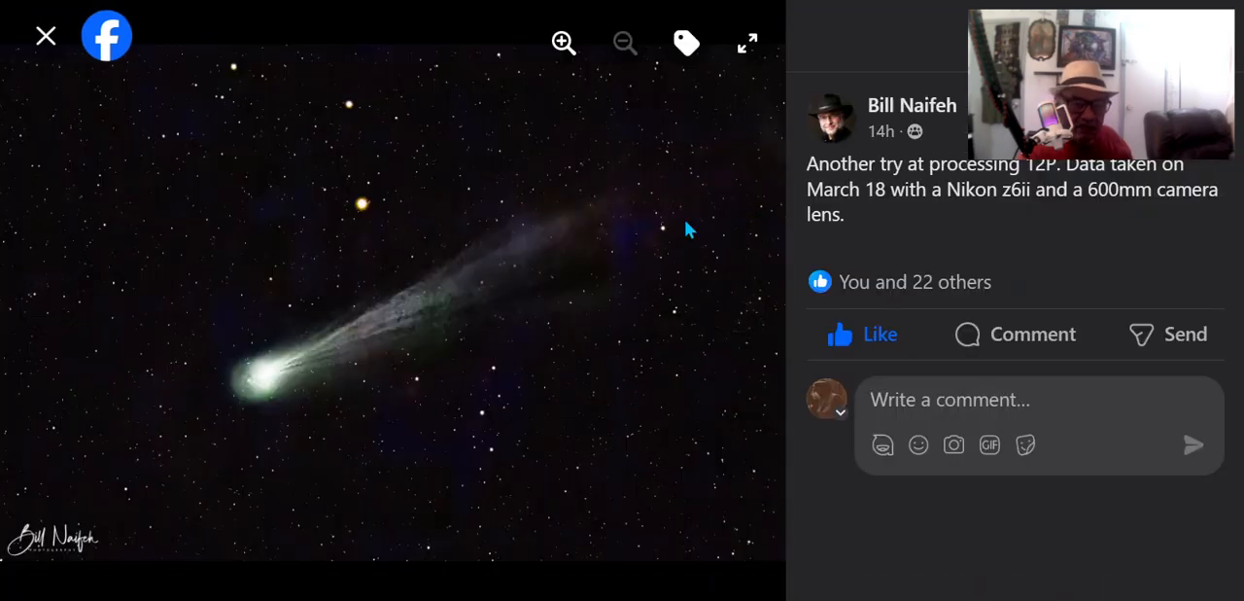
click(747, 43)
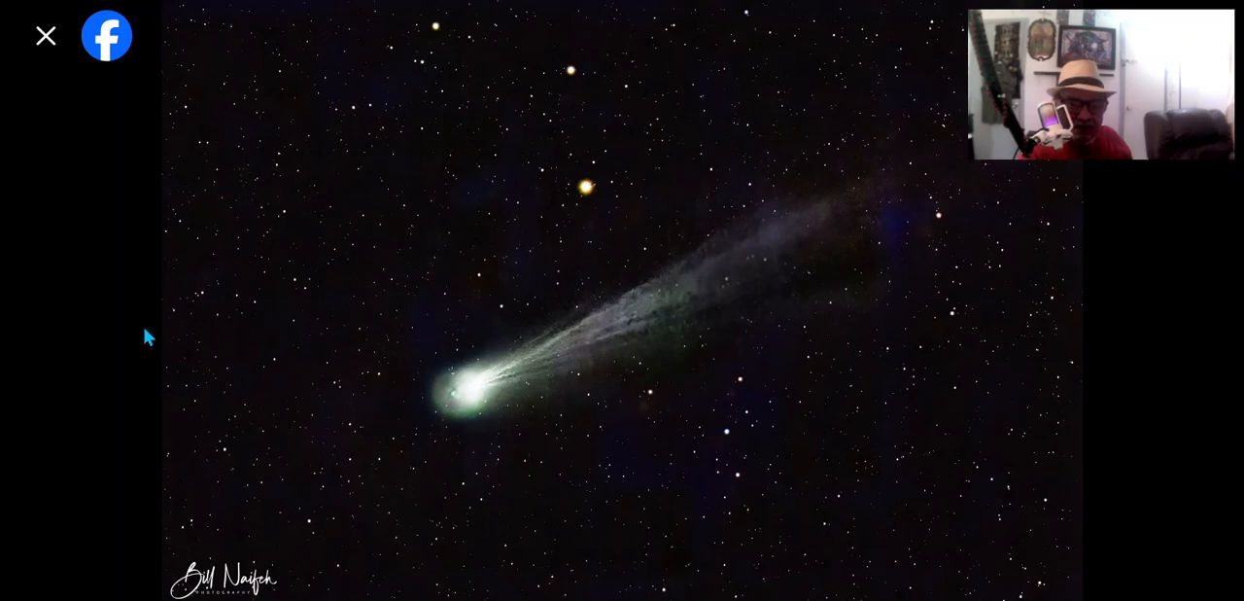
mouse_move(186, 307)
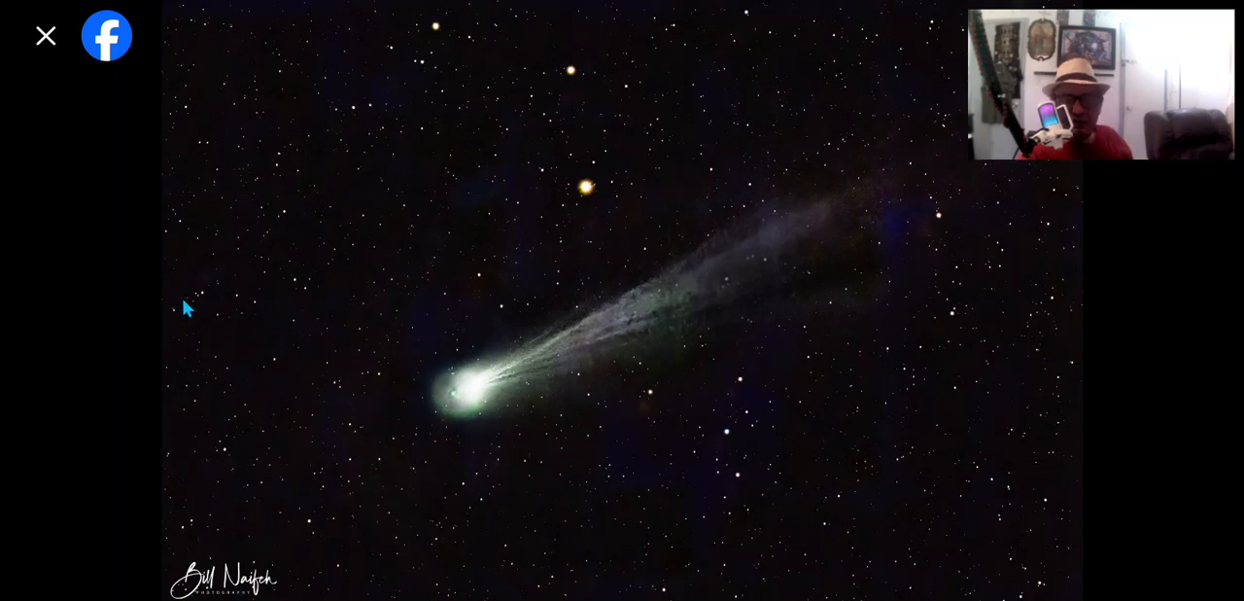
click(45, 35)
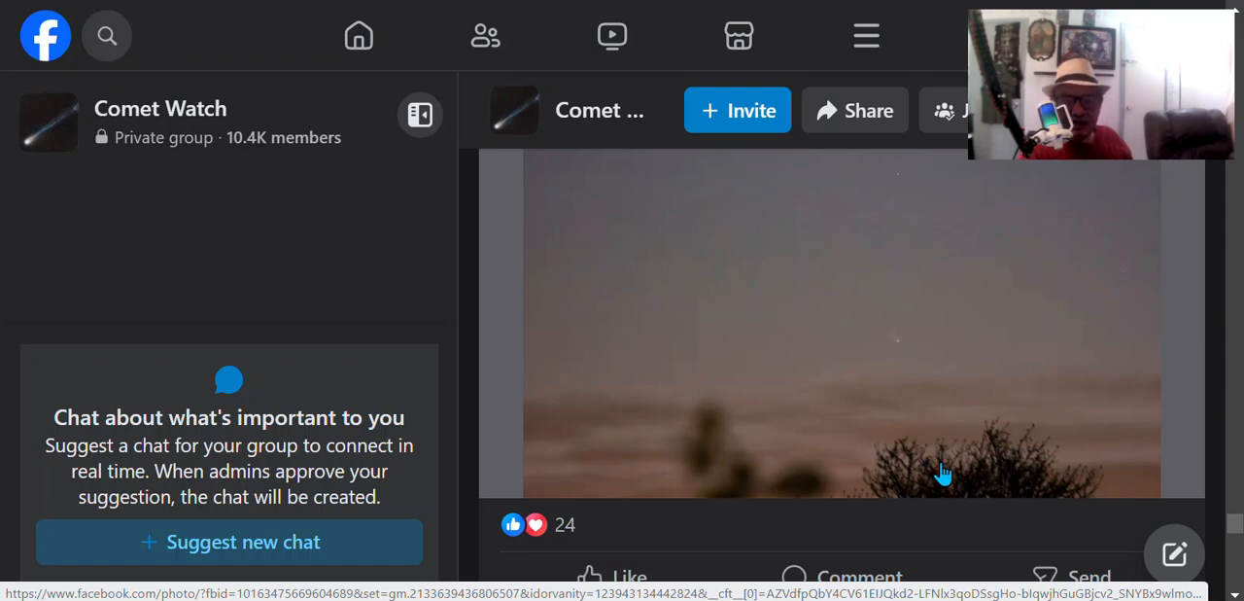
mouse_move(840, 450)
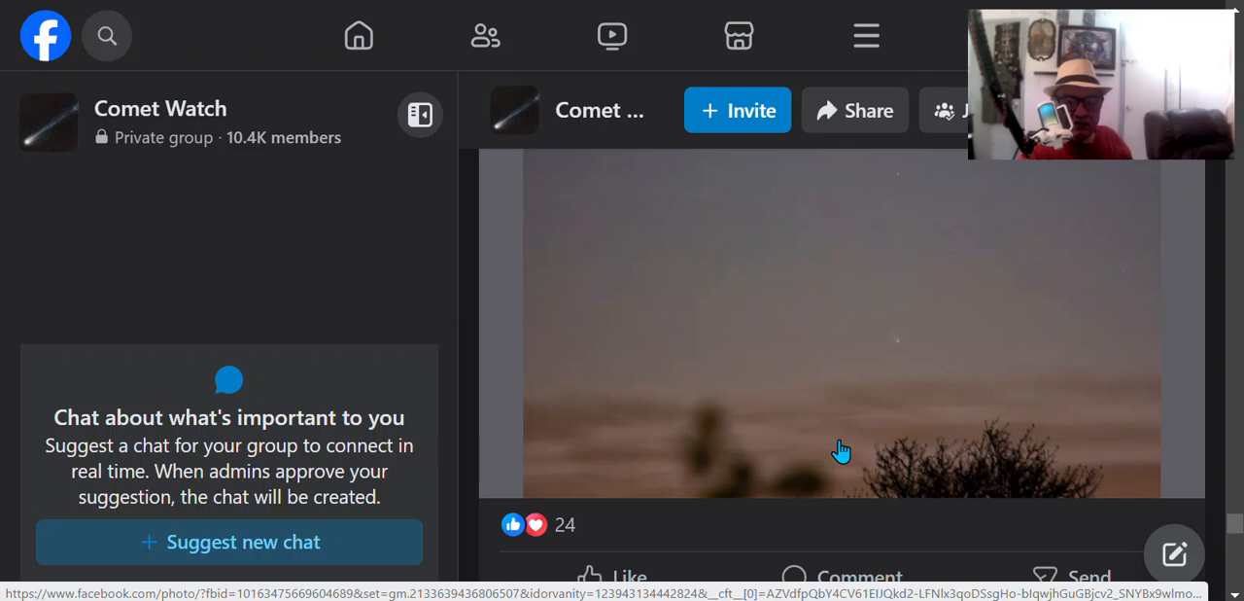
mouse_move(737, 422)
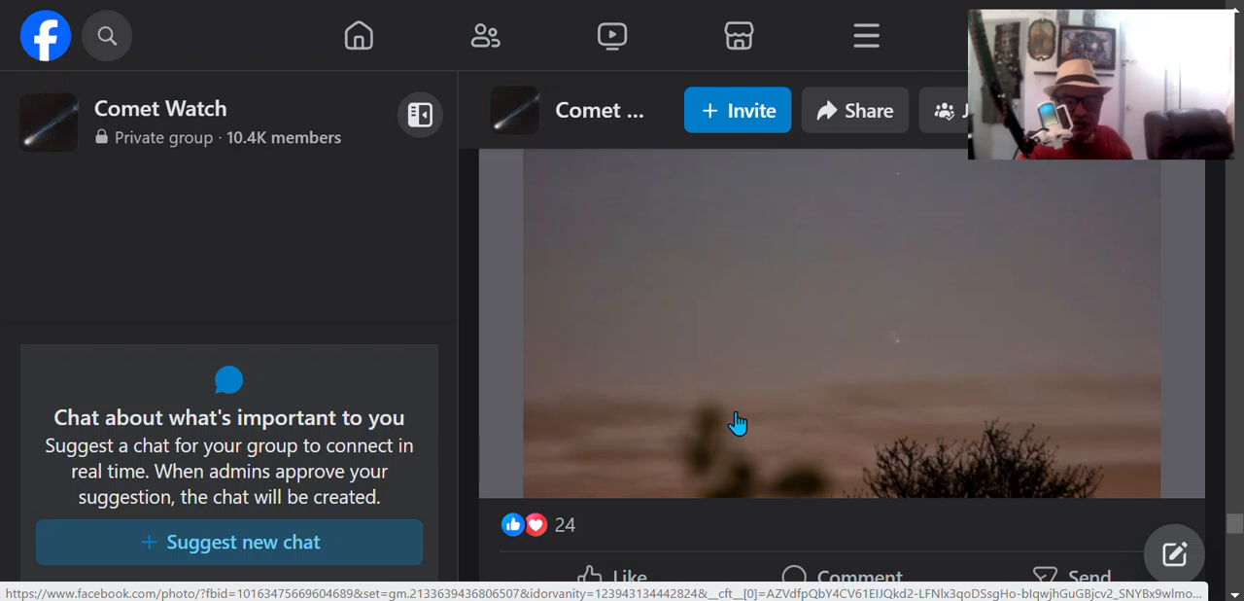
scroll(down, 3)
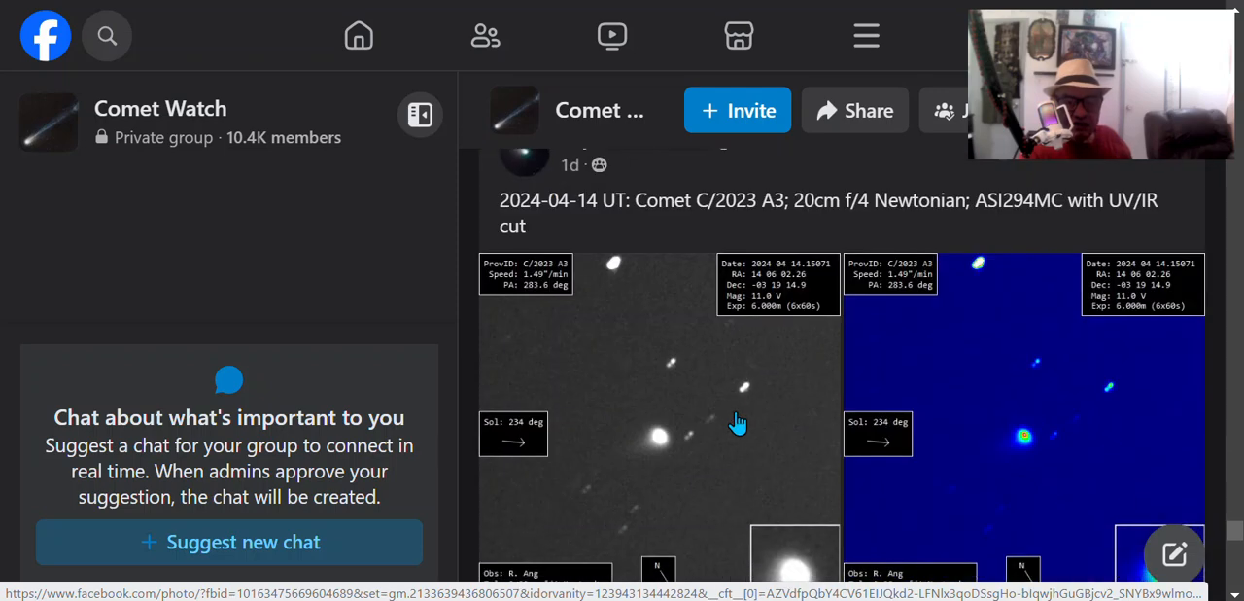
scroll(down, 3)
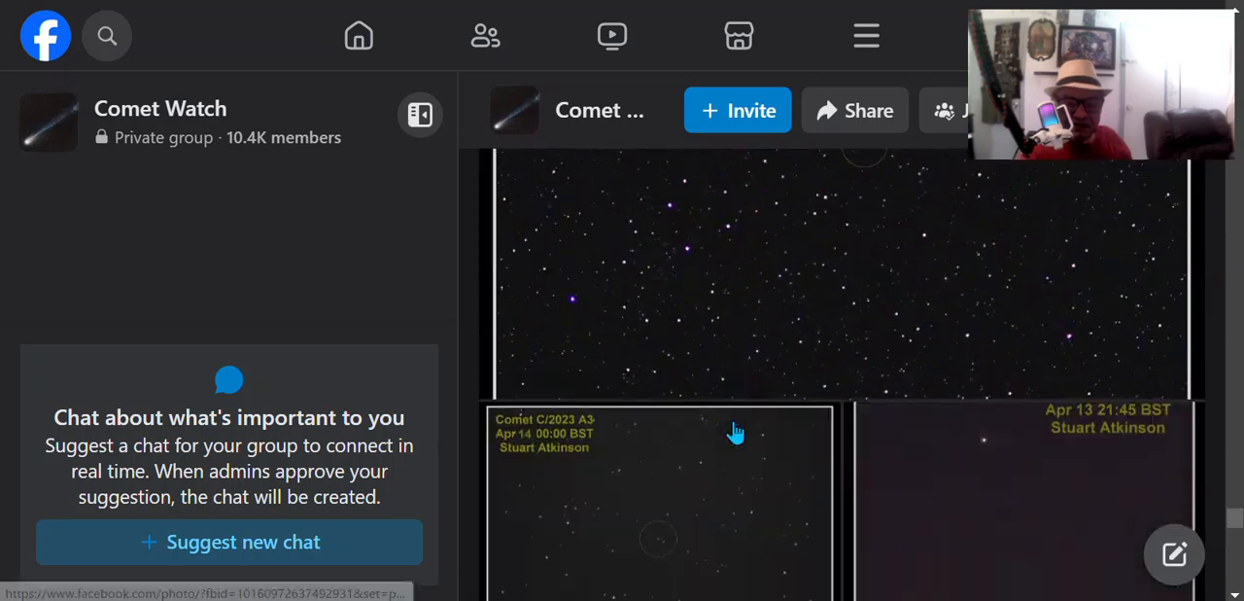
scroll(down, 3)
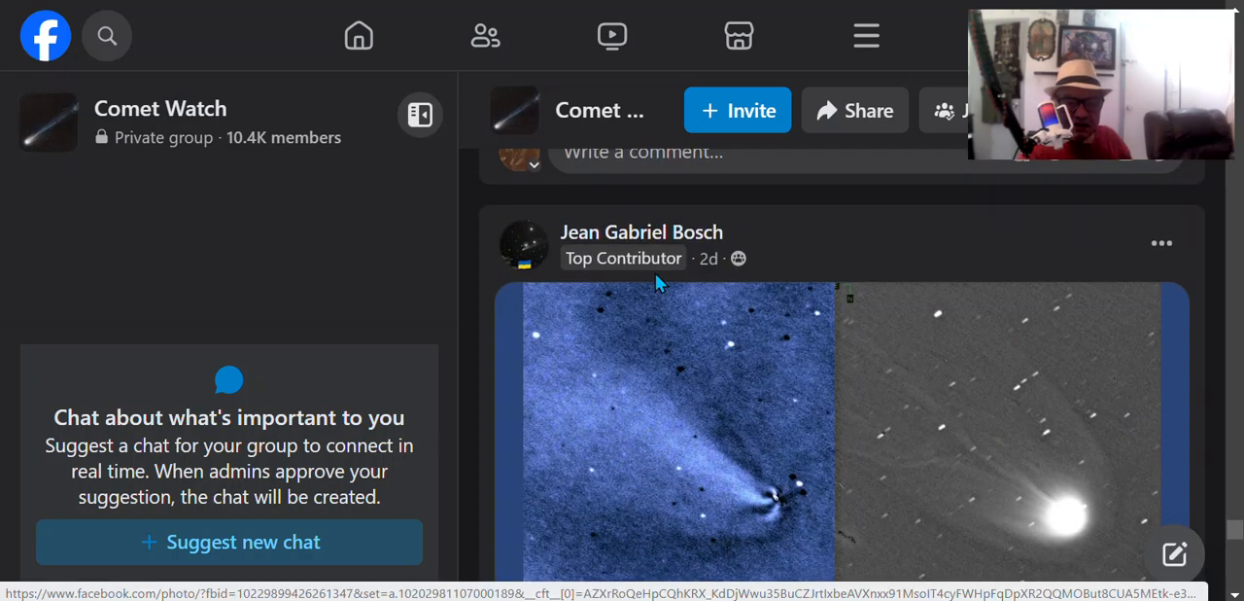
scroll(down, 3)
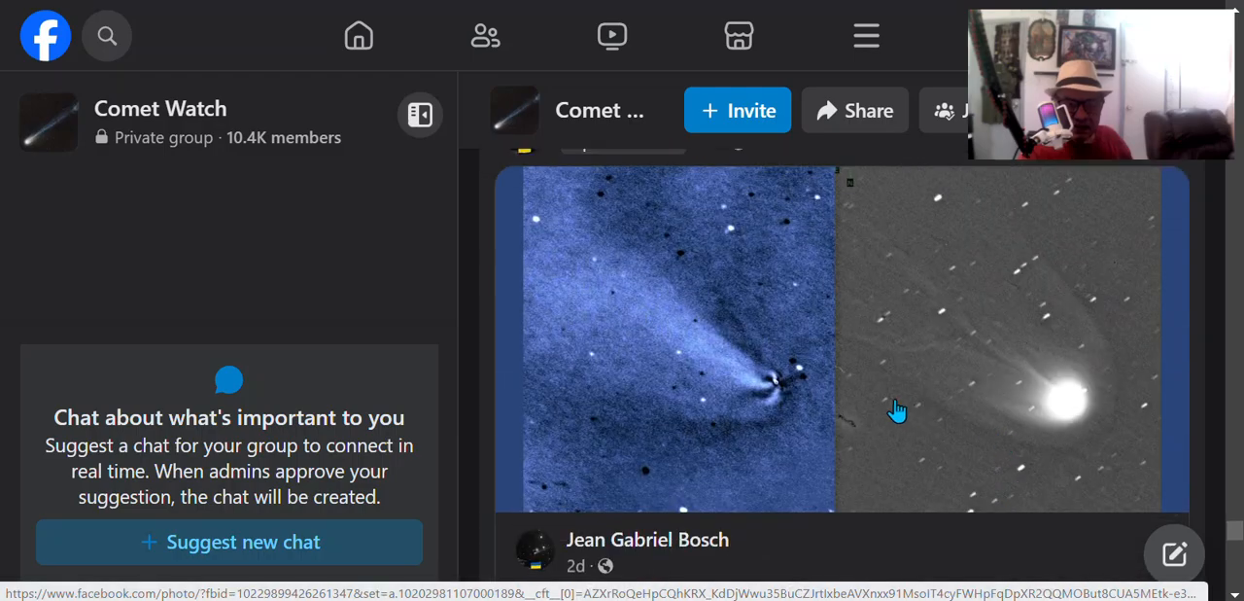
- Enlarge the post's two-panel comet tail image in the photo viewer
click(894, 409)
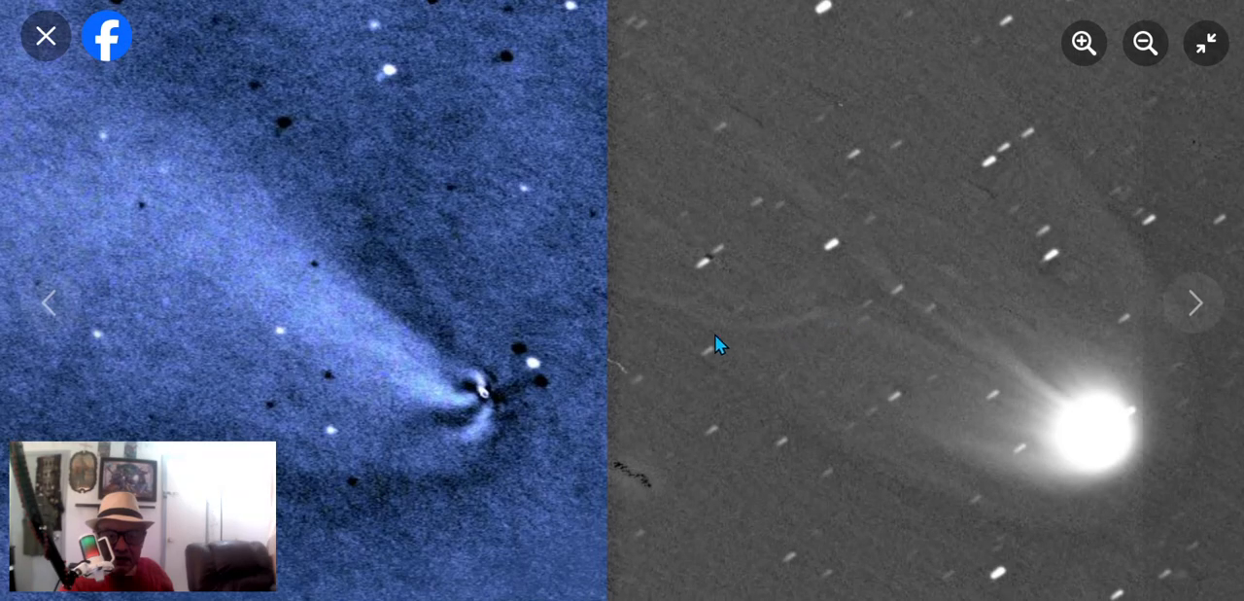
mouse_move(824, 322)
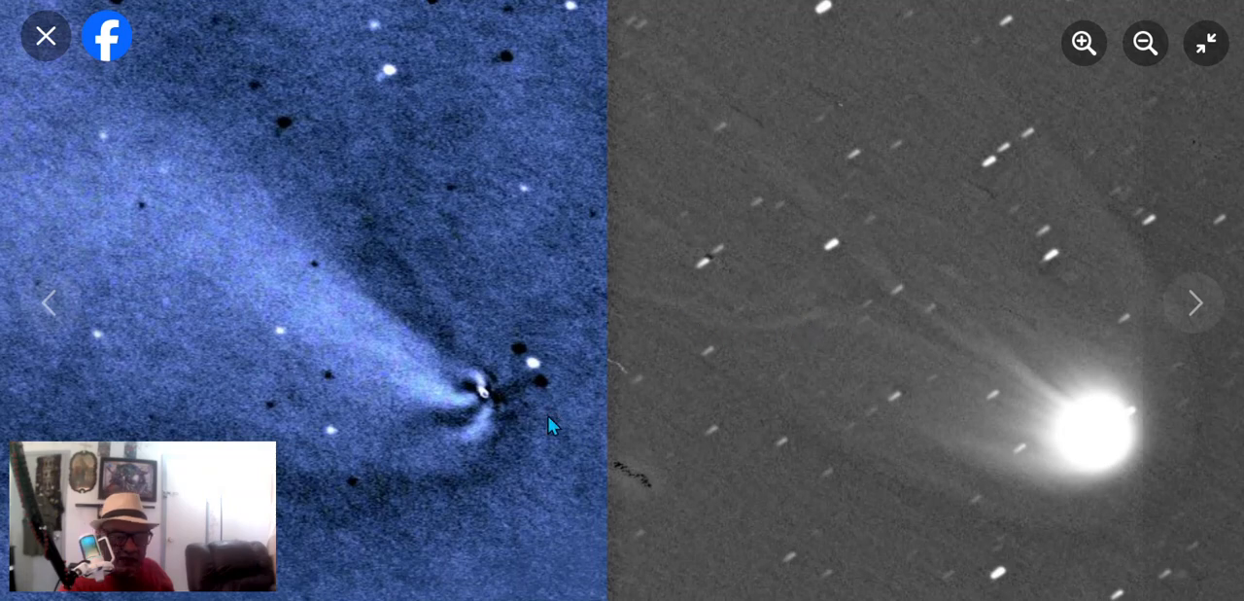
mouse_move(457, 409)
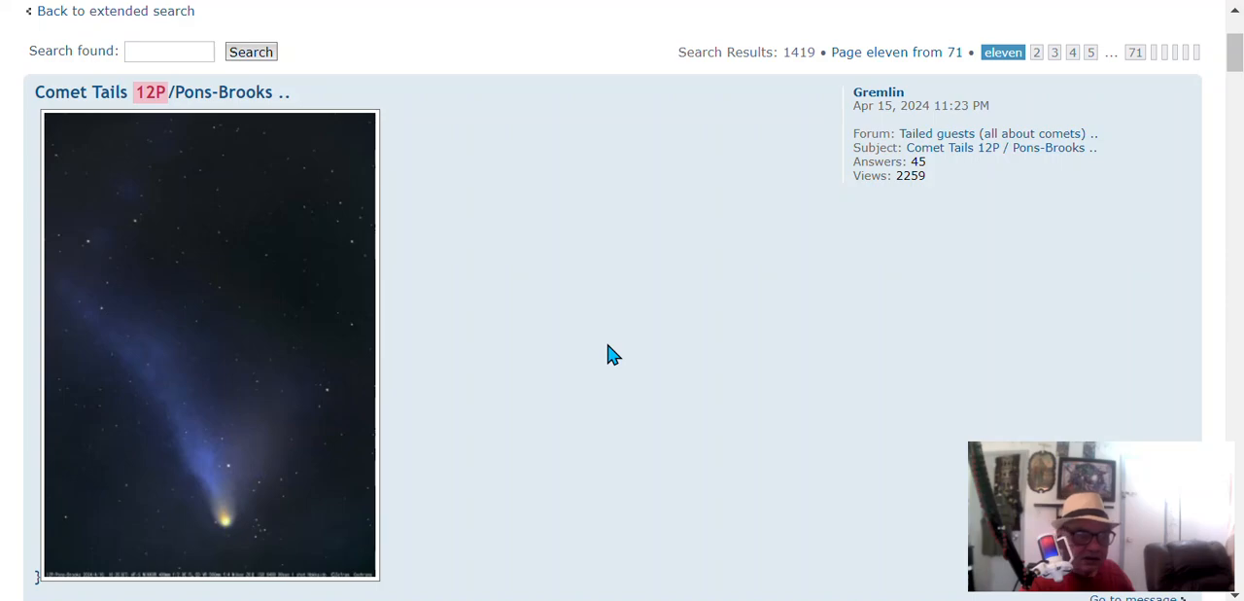
- Show the forum's extended search results for 12P and scroll through the tail-photo posts
click(214, 346)
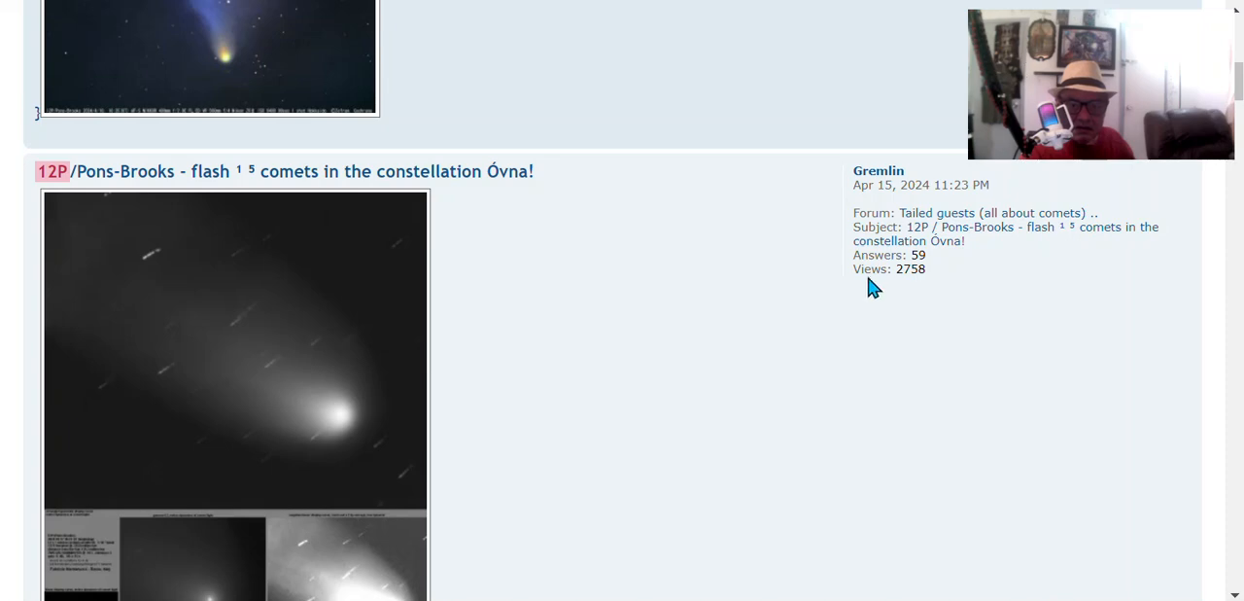
scroll(down, 3)
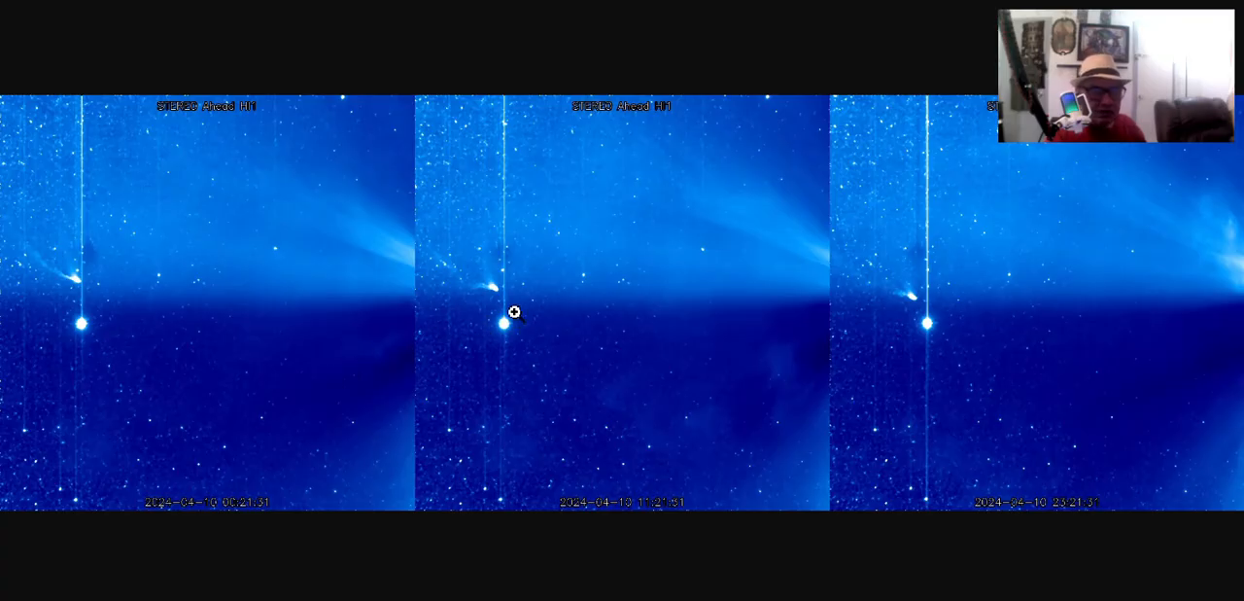
mouse_move(1178, 280)
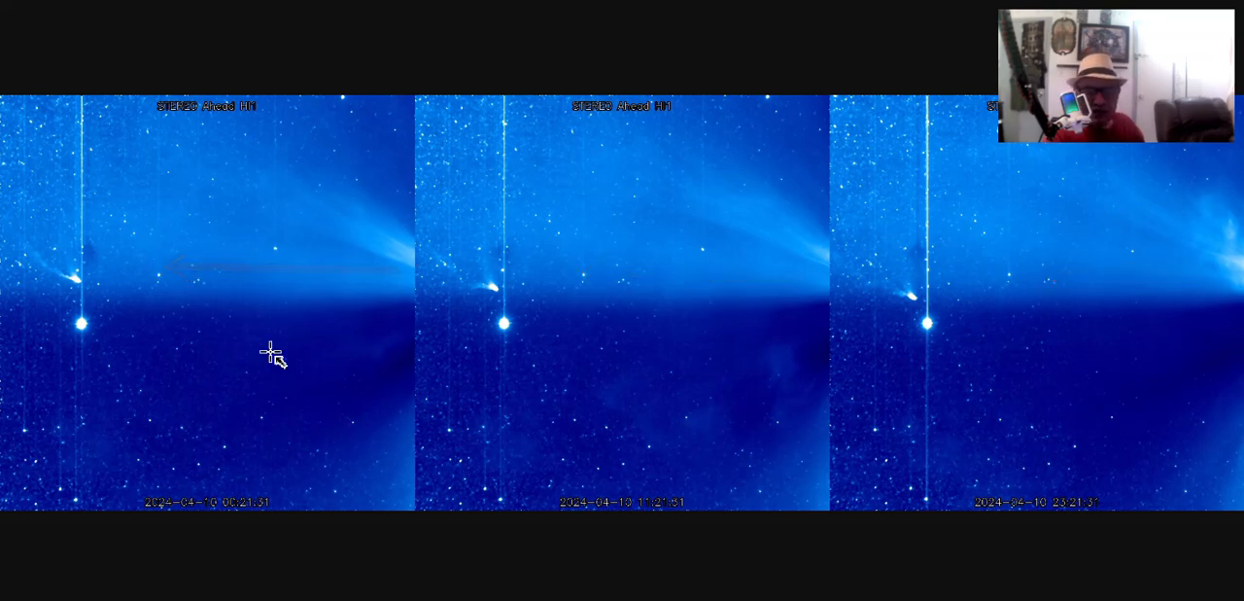
drag(778, 249, 534, 198)
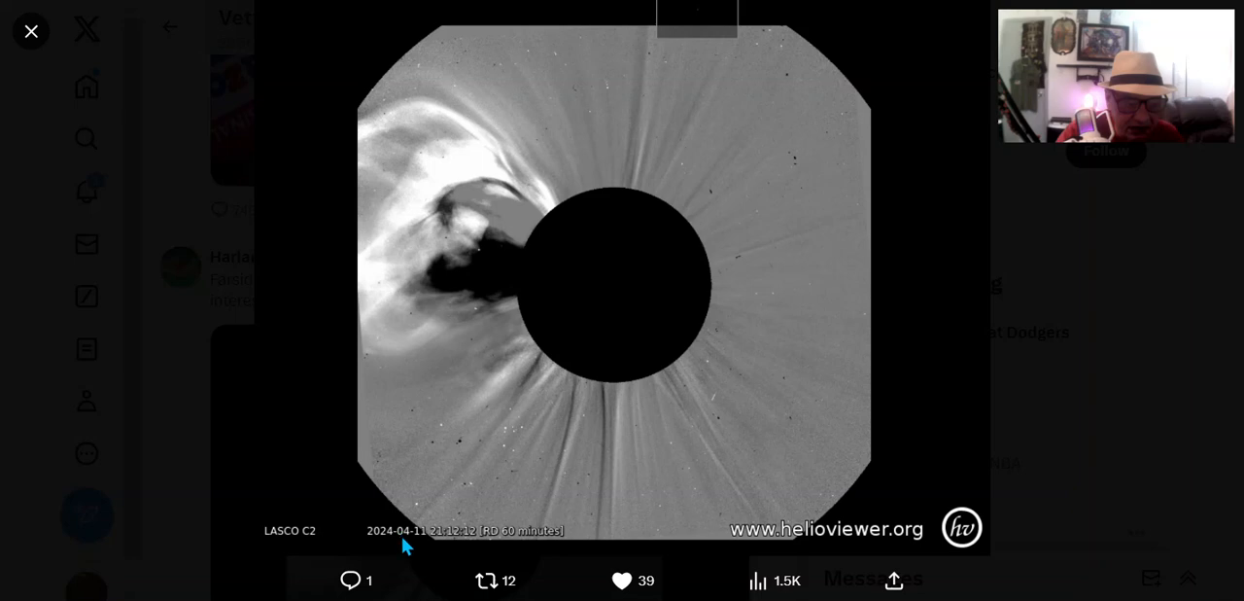
mouse_move(263, 556)
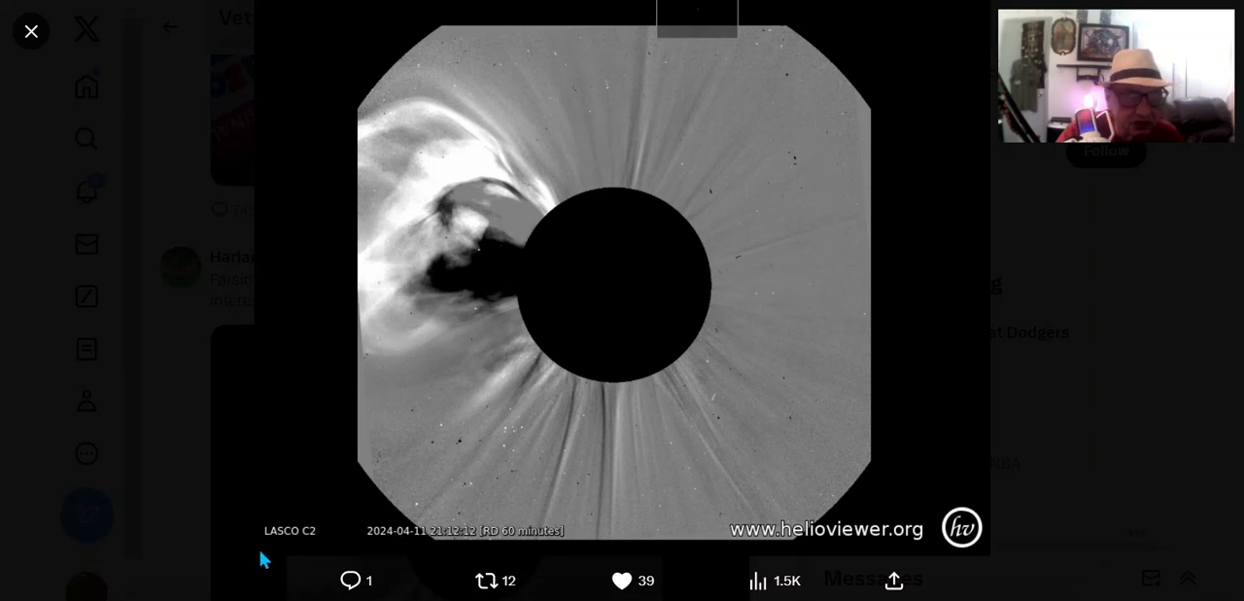
mouse_move(375, 233)
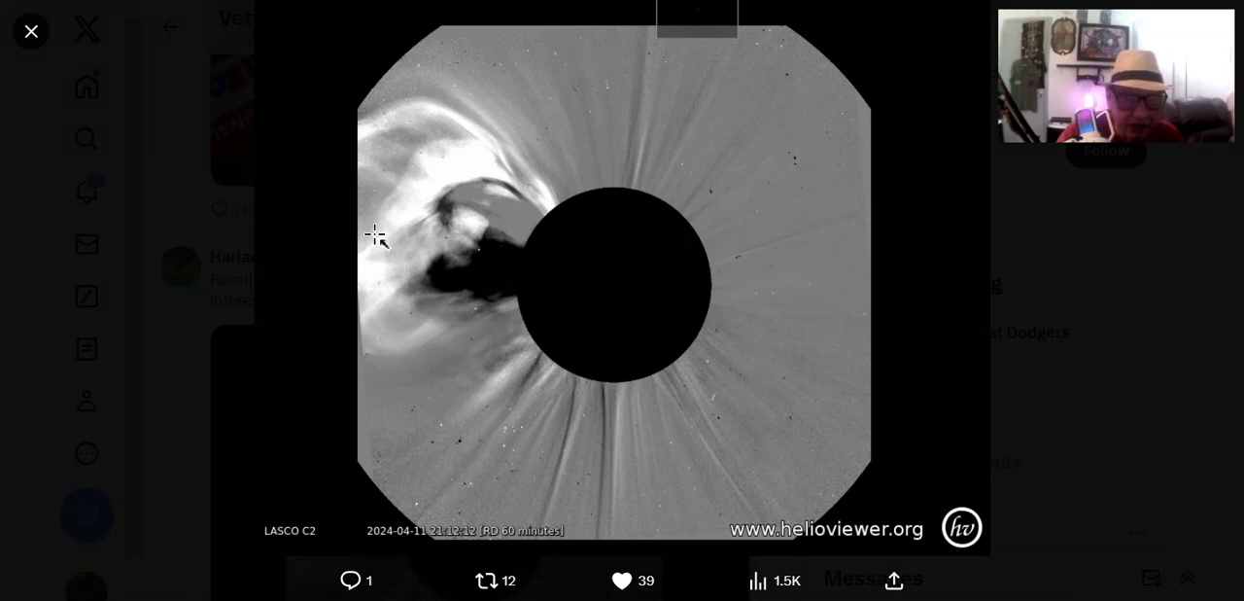
- Scrub through the Vetfather eruption video about sunspots AR3614 and AR3615, then pause it
drag(379, 249, 466, 284)
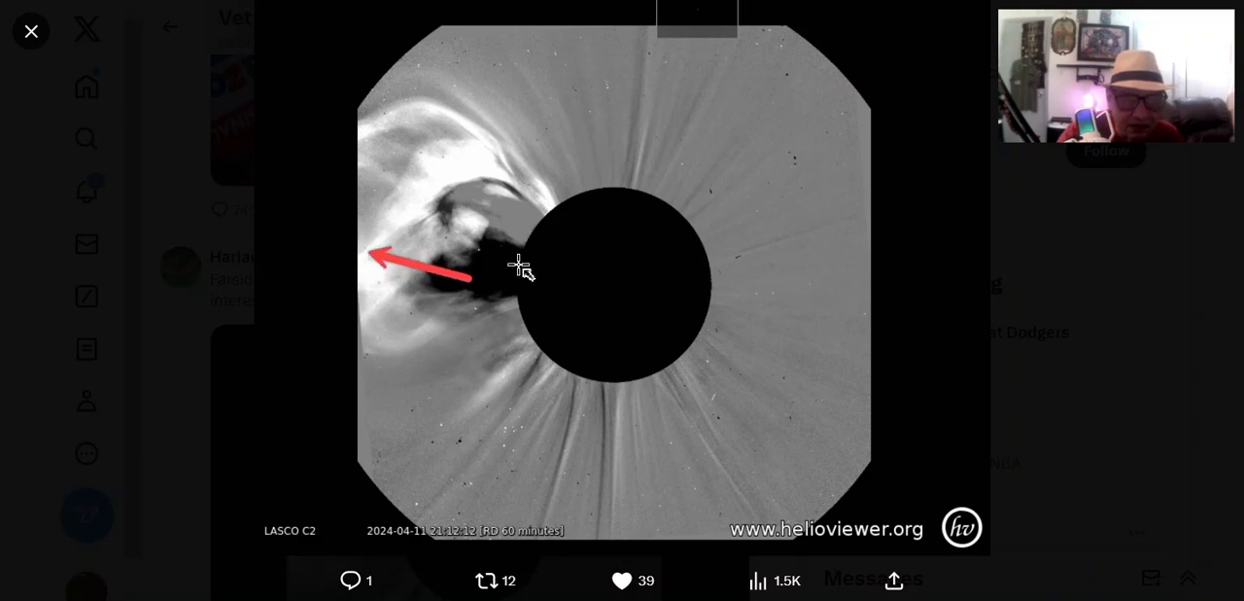
drag(515, 282, 388, 282)
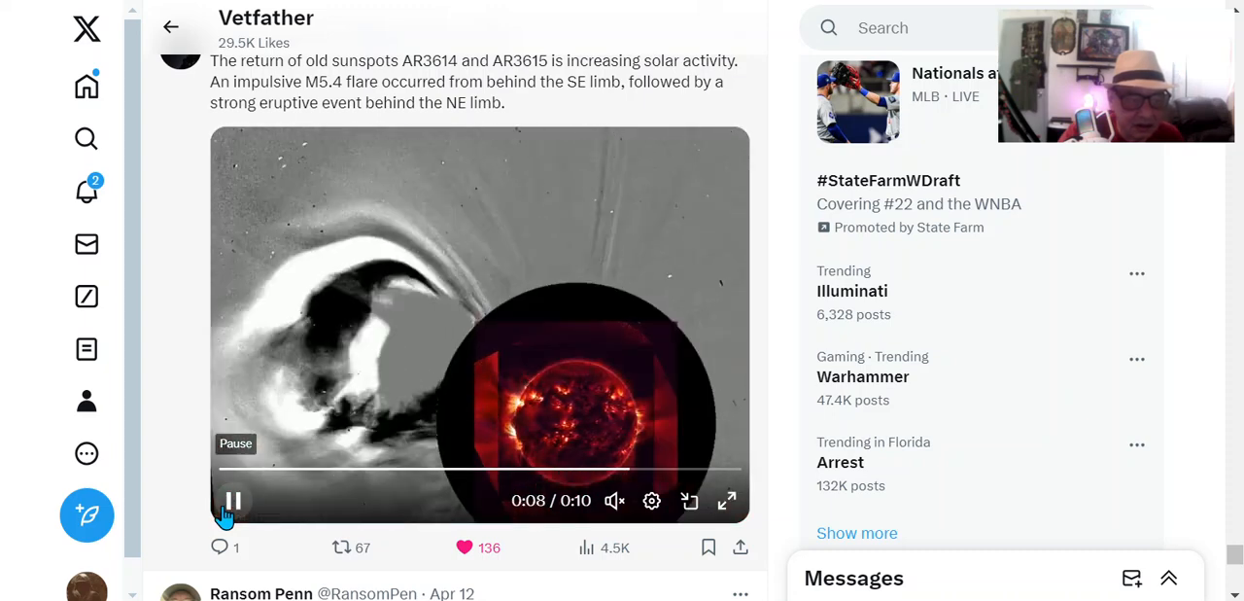
click(234, 501)
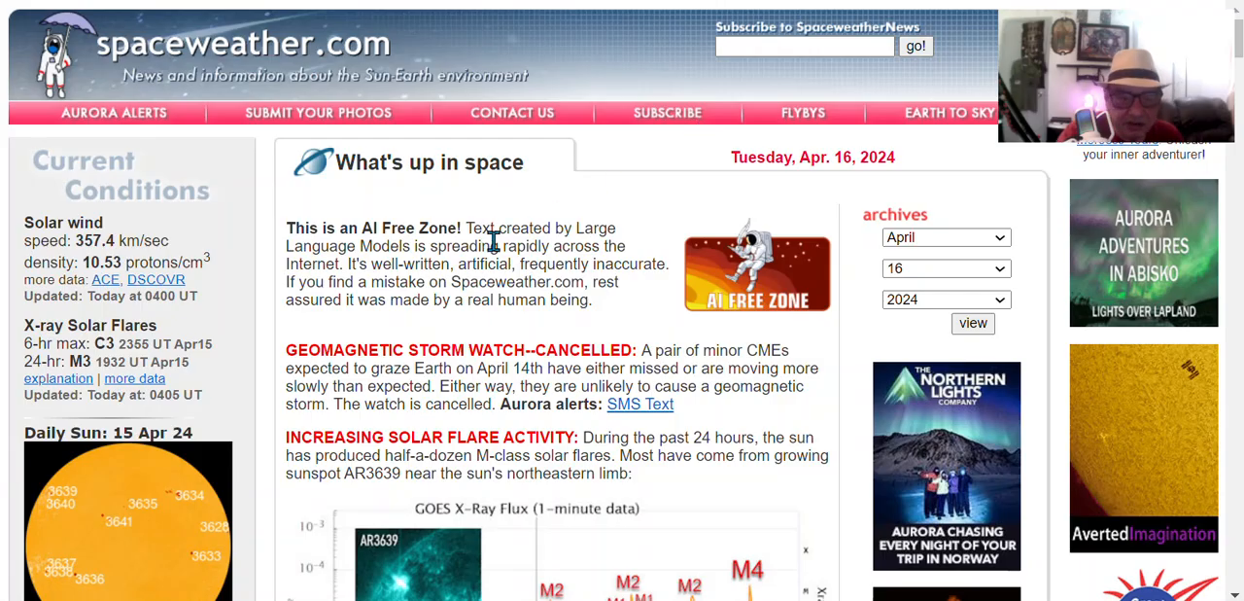
- Scroll the April 14, 2024 archive page down to the red blob photo over Big Bend
scroll(down, 3)
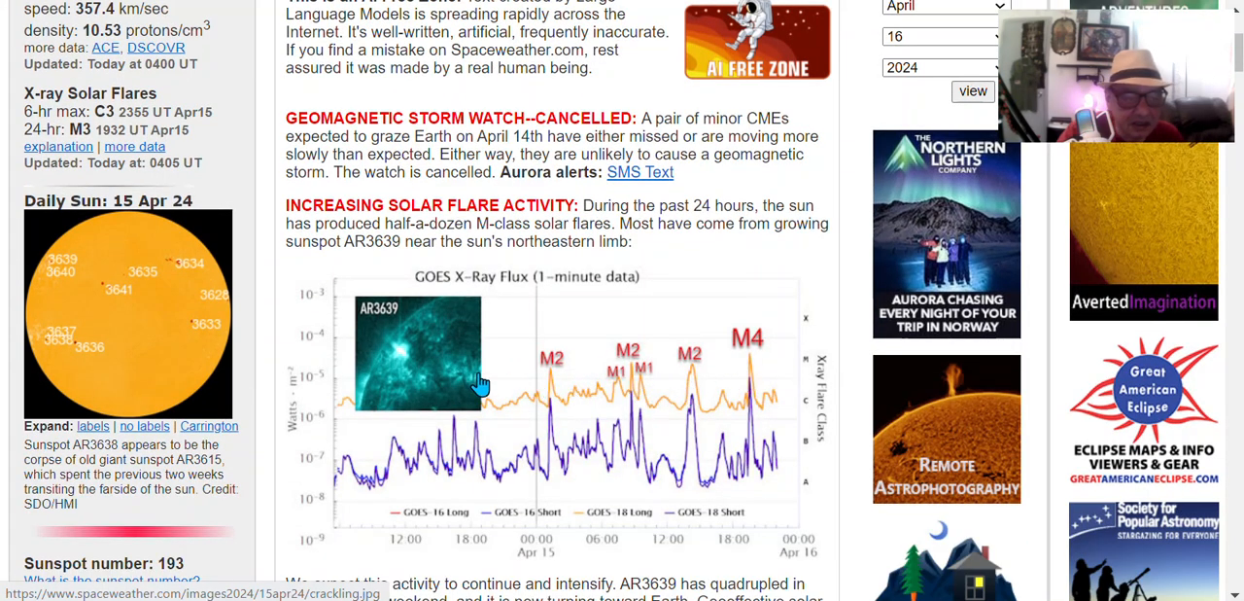
mouse_move(408, 340)
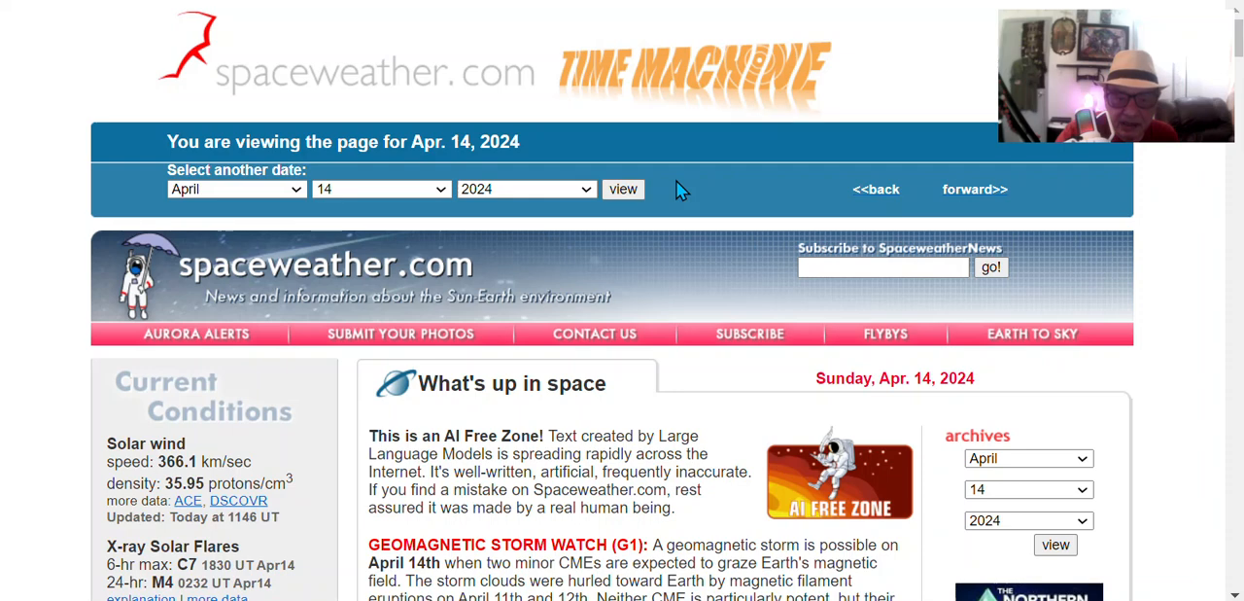
scroll(down, 3)
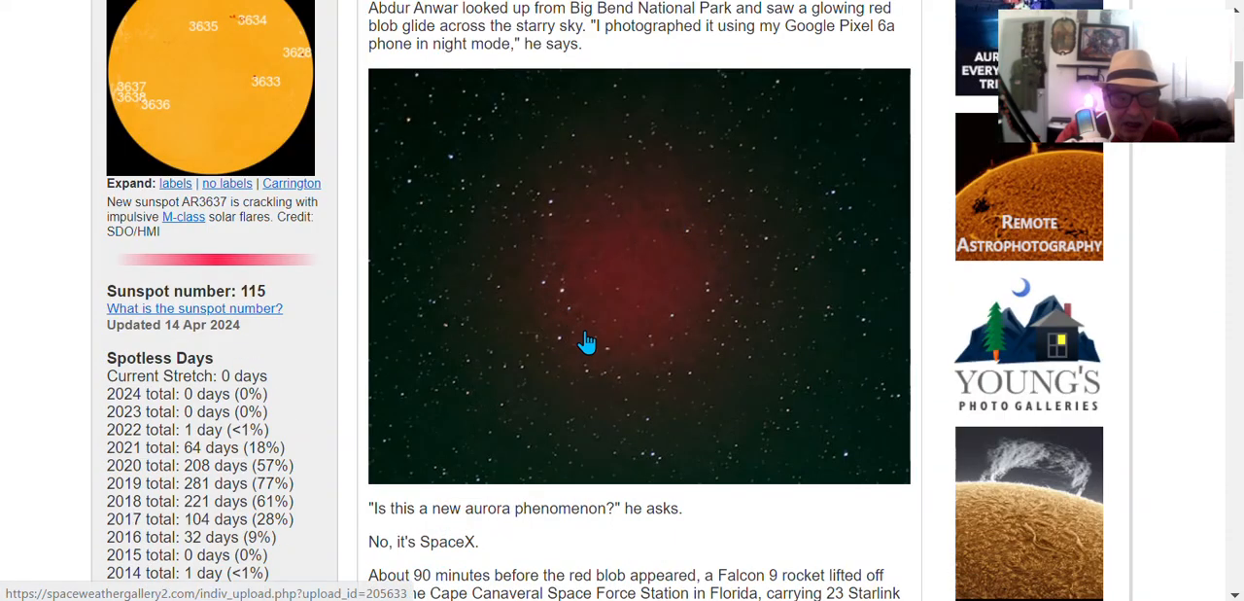
mouse_move(665, 334)
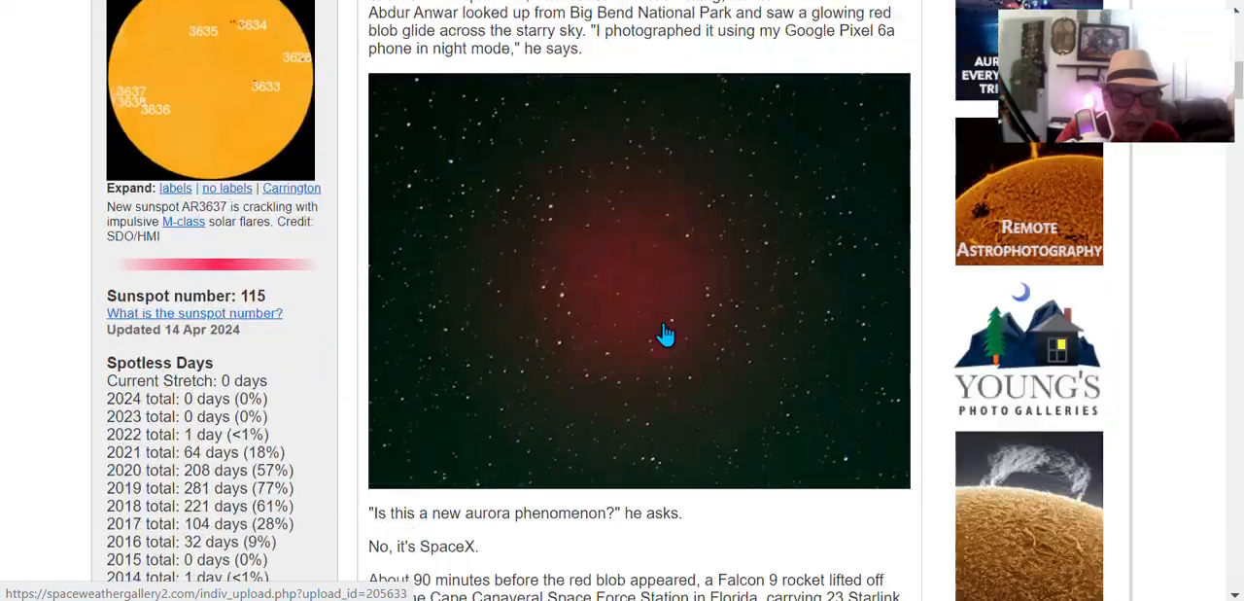
scroll(down, 3)
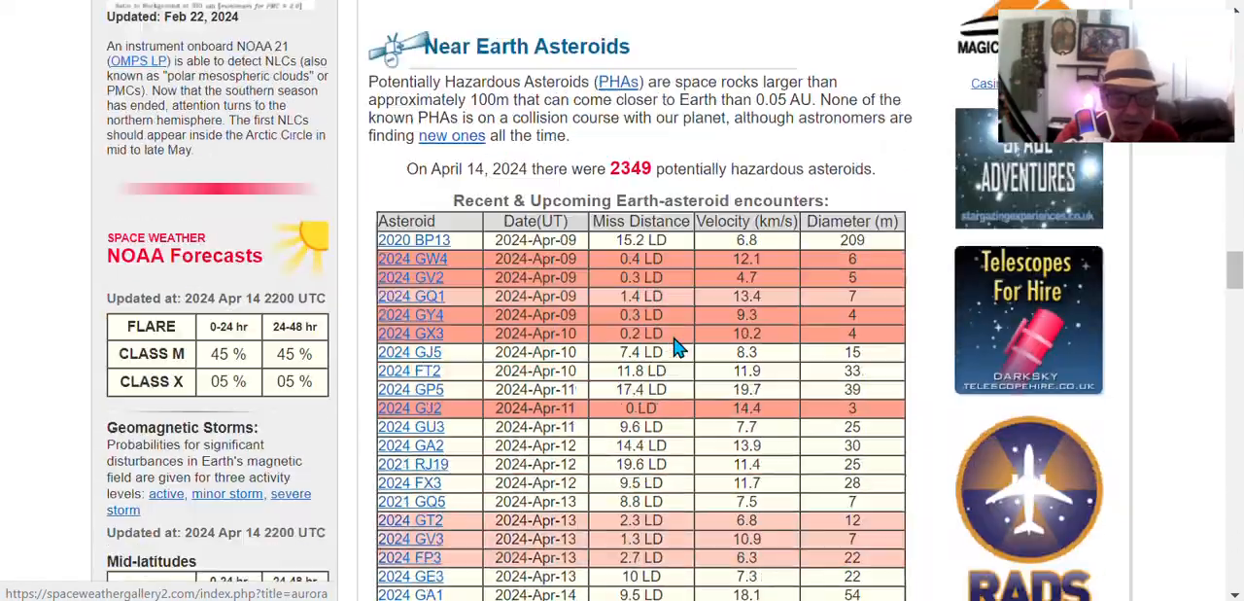
- Scroll down the April 14 page to the Near Earth Asteroids table and through its encounter entries
scroll(down, 3)
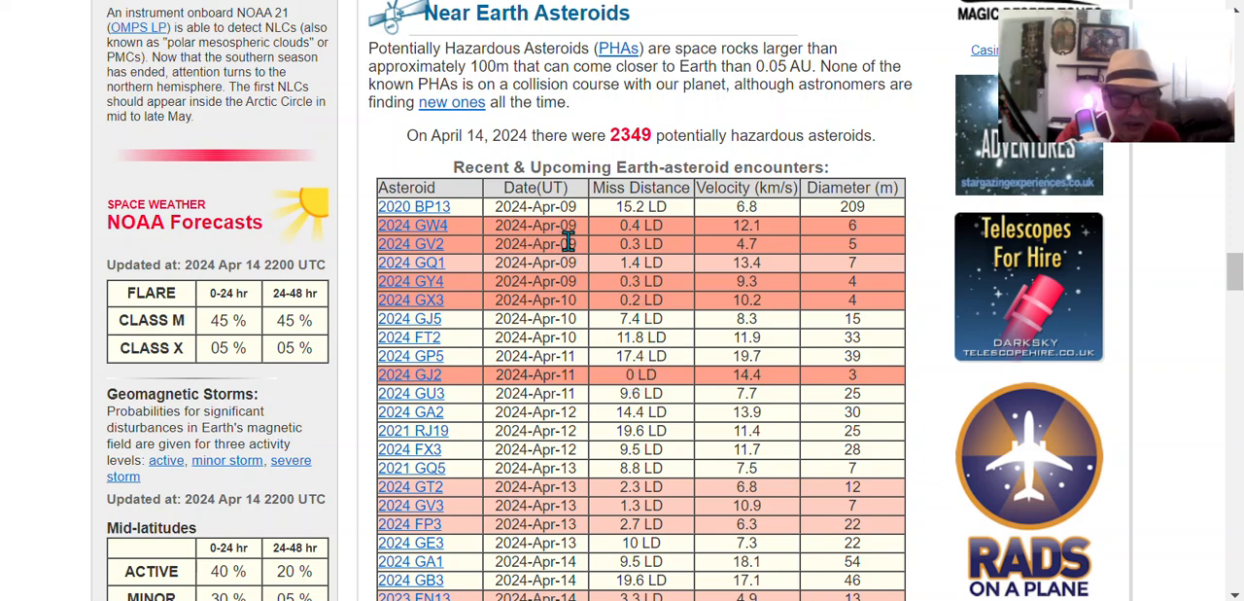
mouse_move(585, 226)
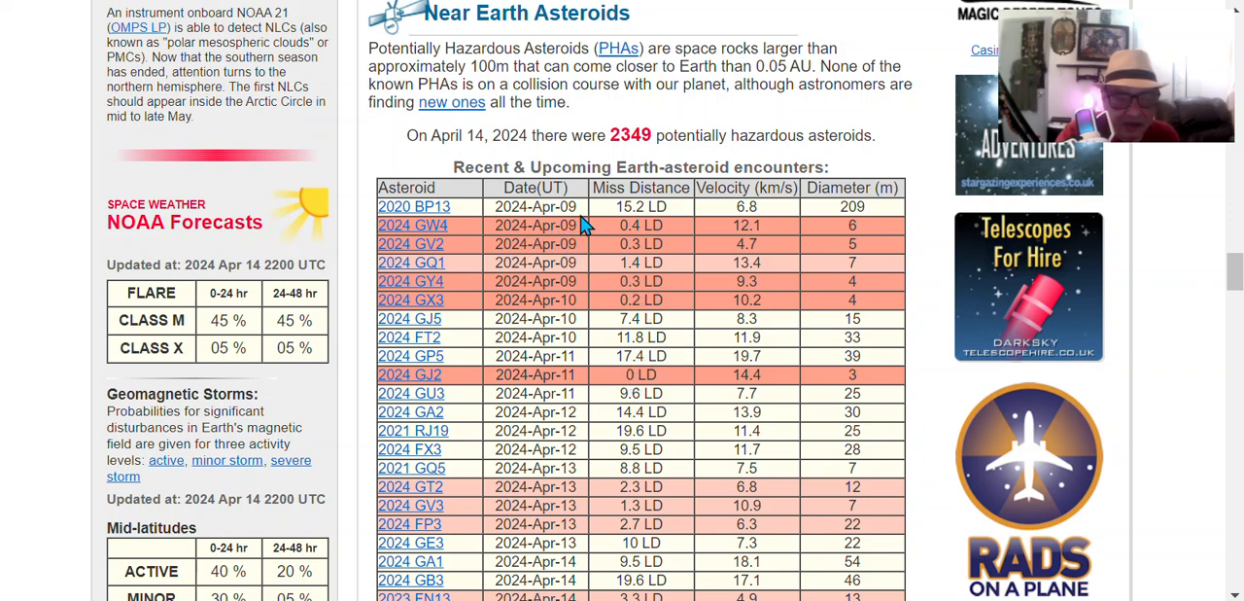
mouse_move(700, 276)
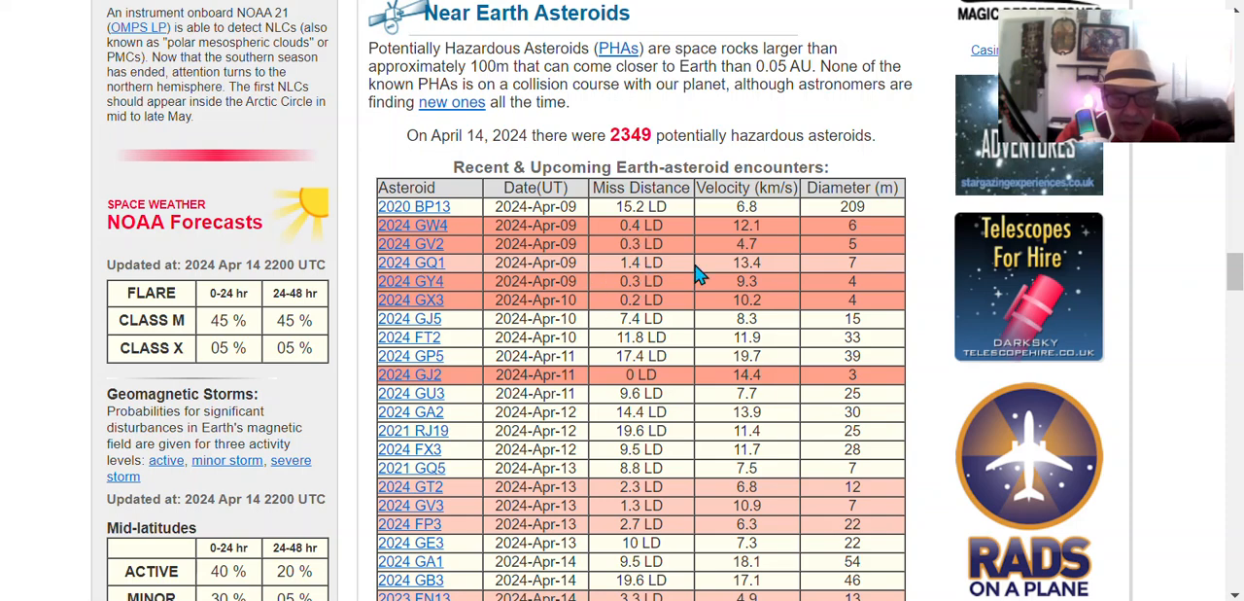
scroll(down, 3)
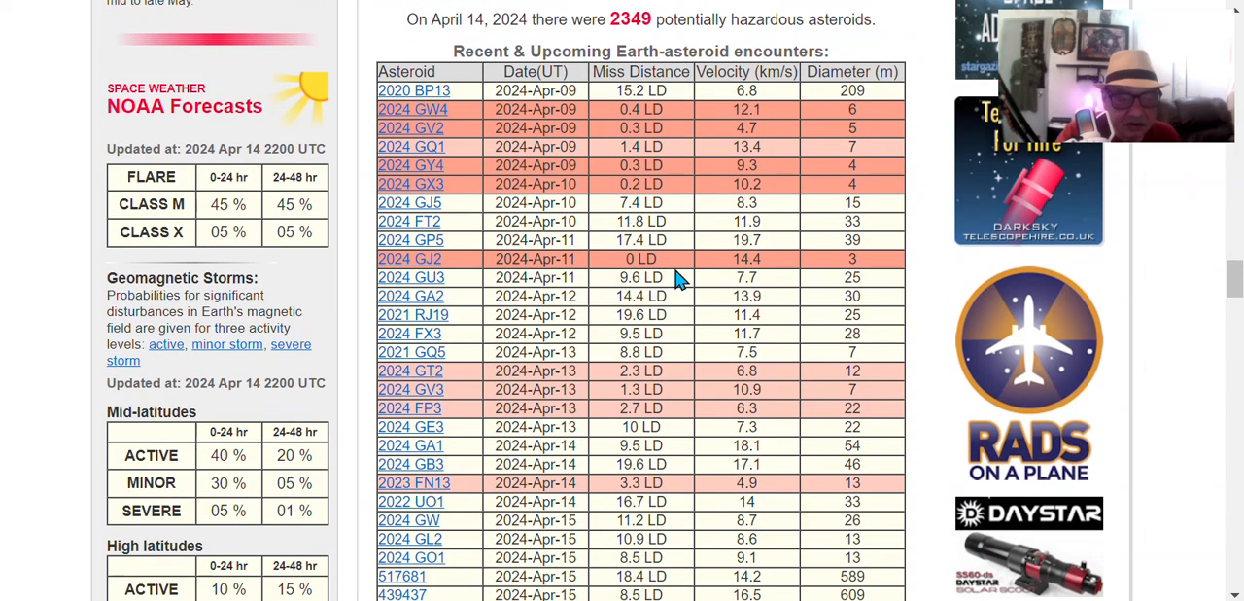
mouse_move(583, 427)
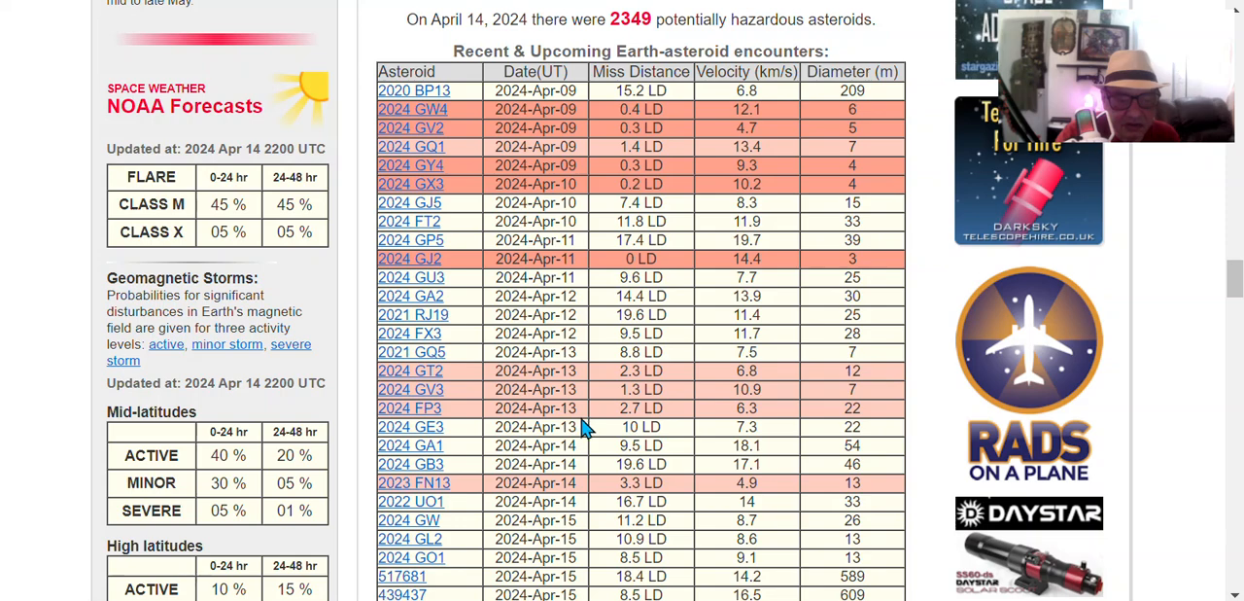
scroll(down, 3)
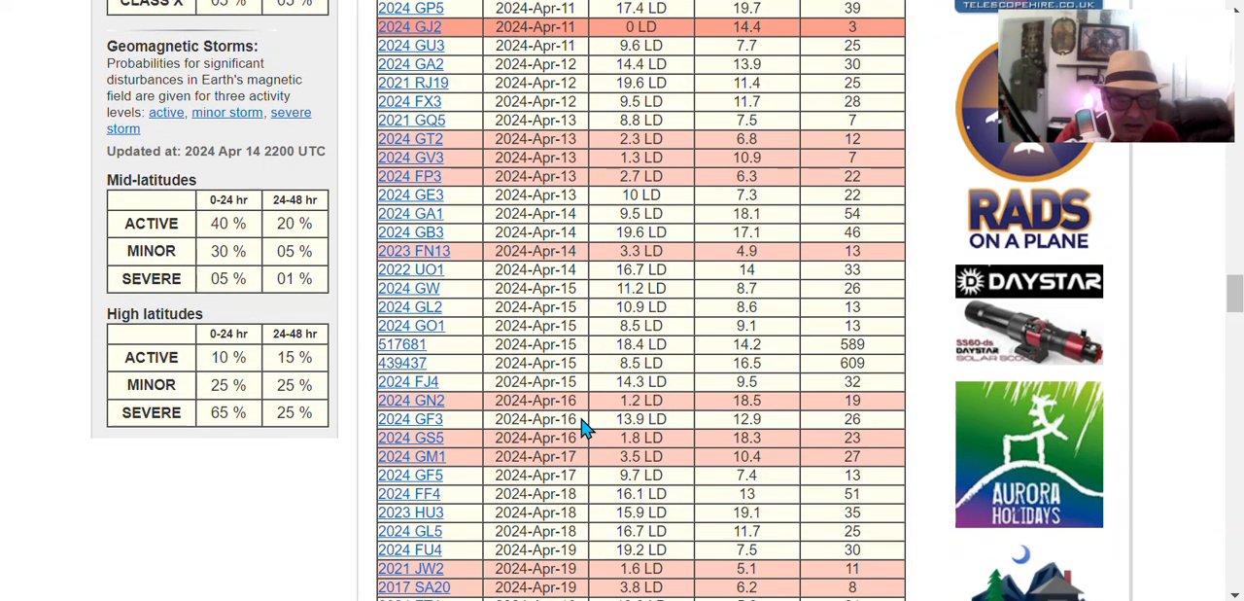
scroll(down, 3)
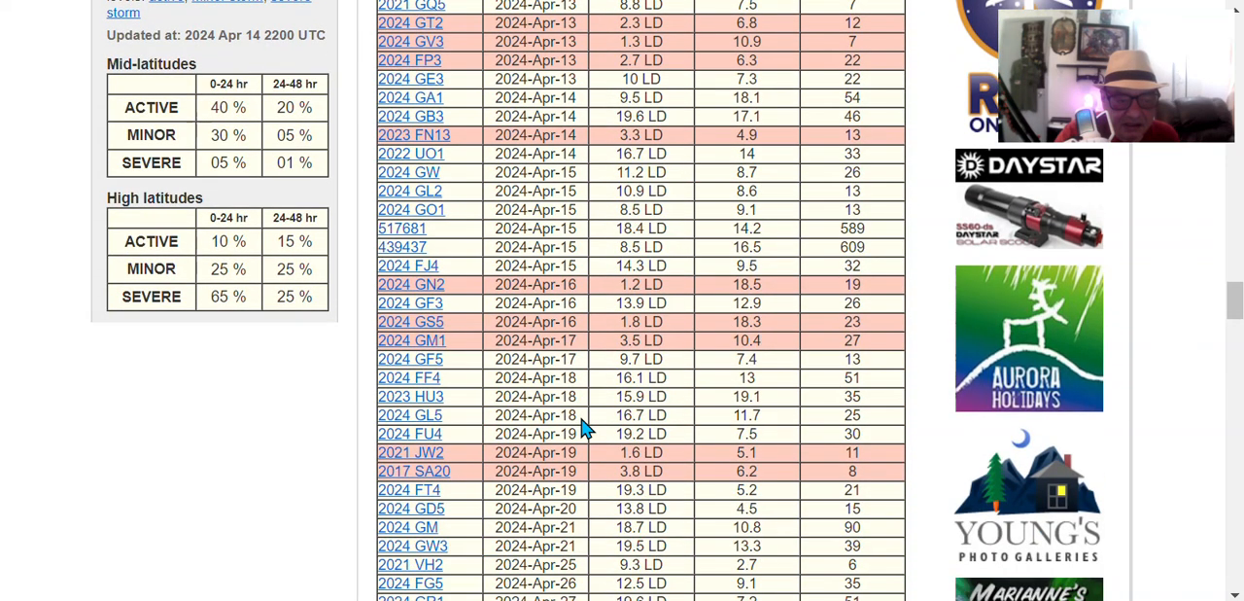
scroll(down, 3)
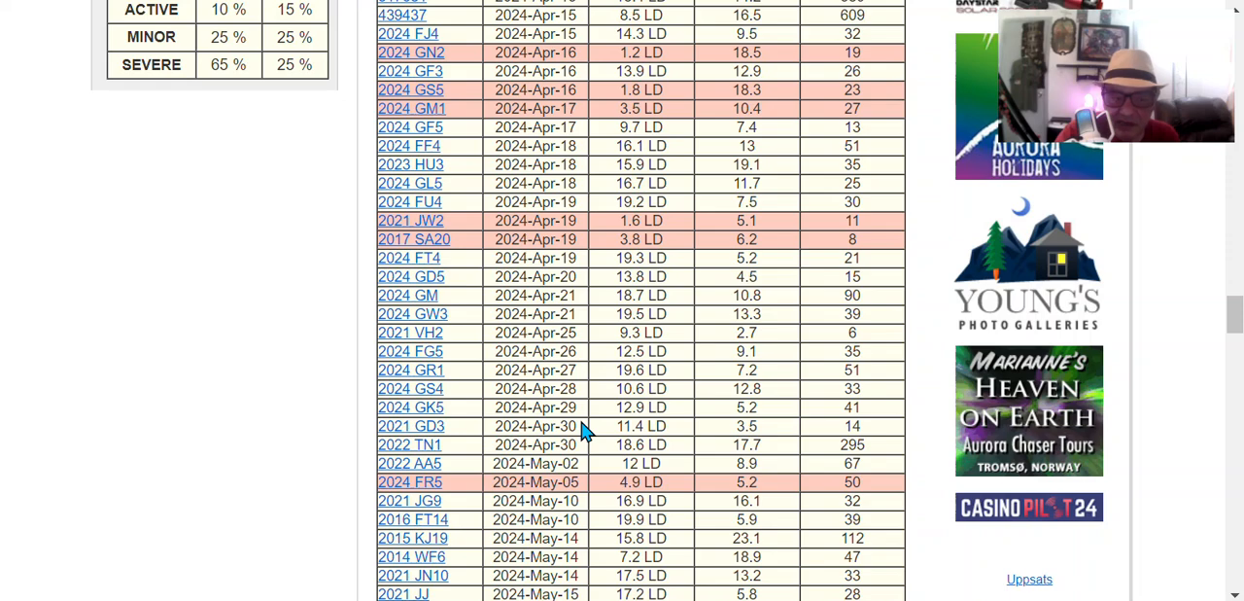
scroll(up, 3)
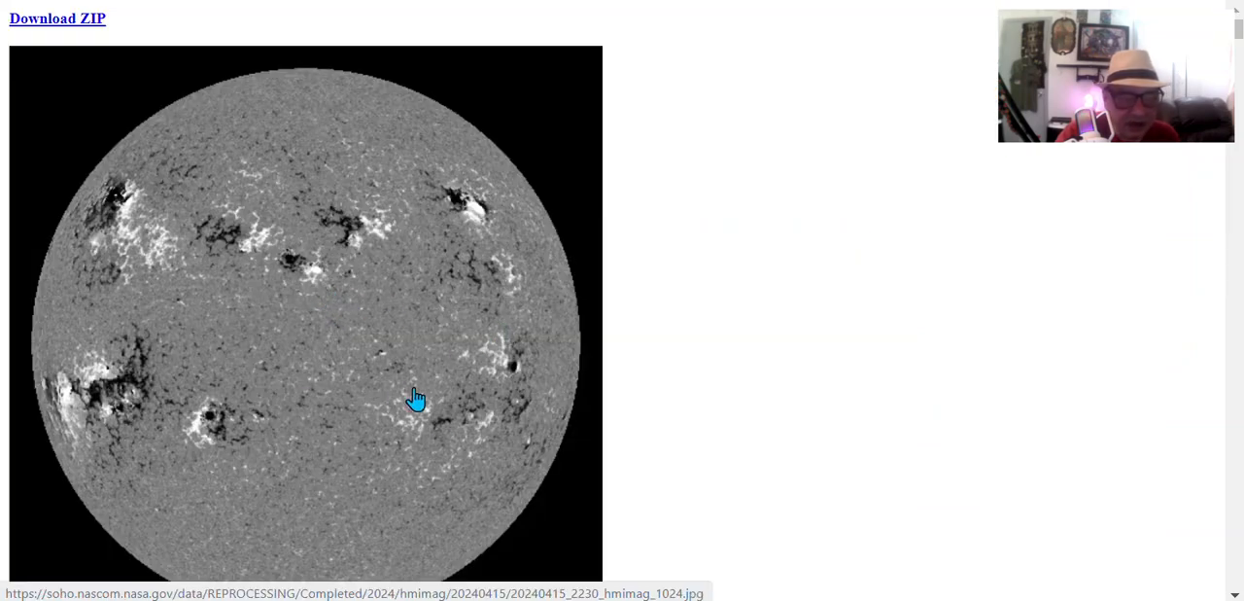
mouse_move(252, 262)
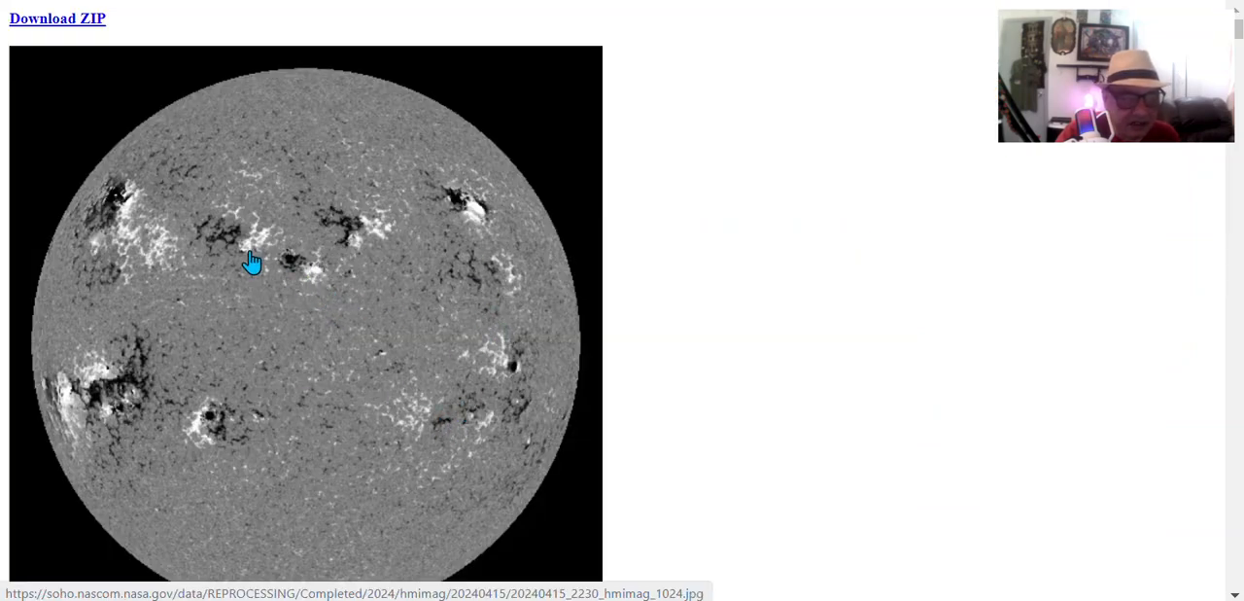
mouse_move(81, 436)
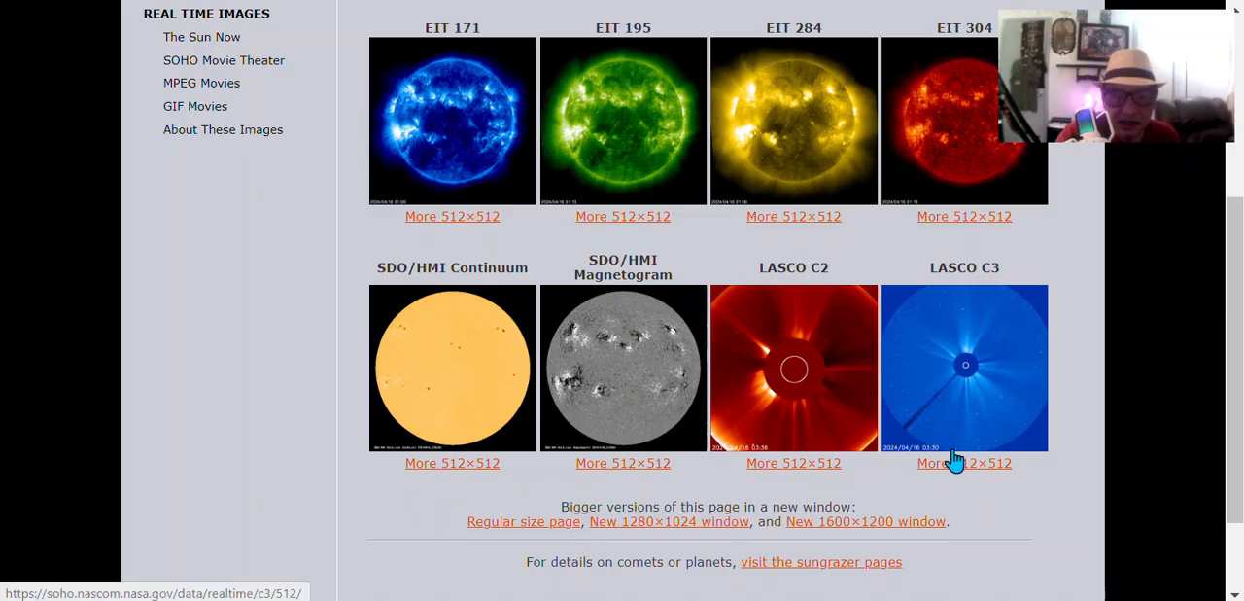
mouse_move(906, 459)
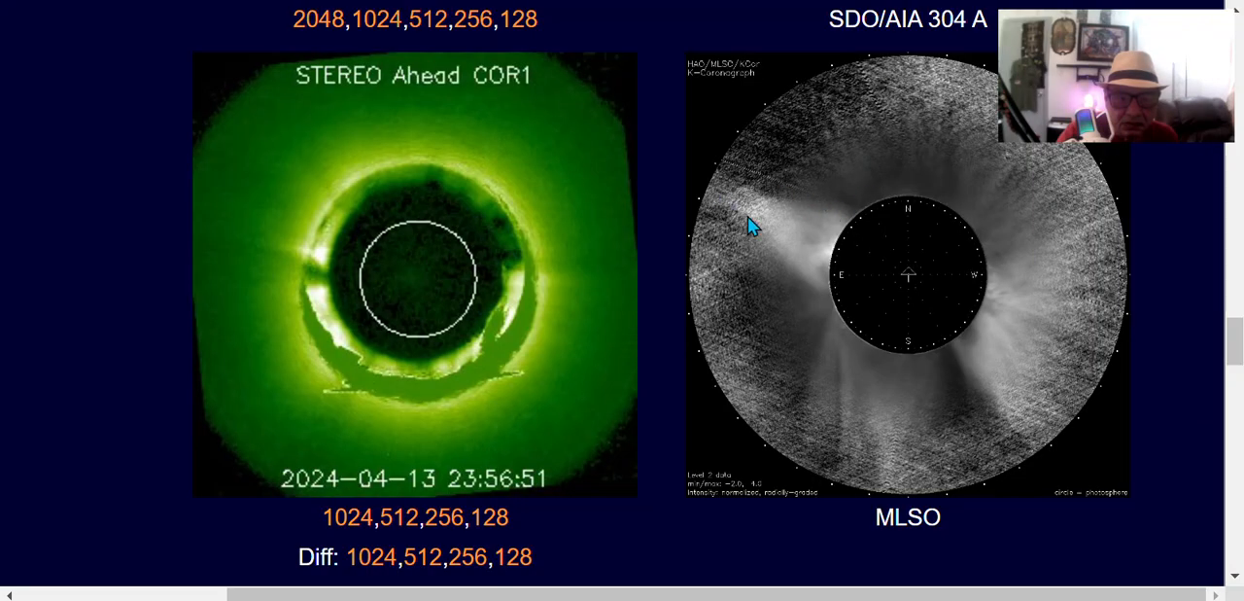
mouse_move(739, 181)
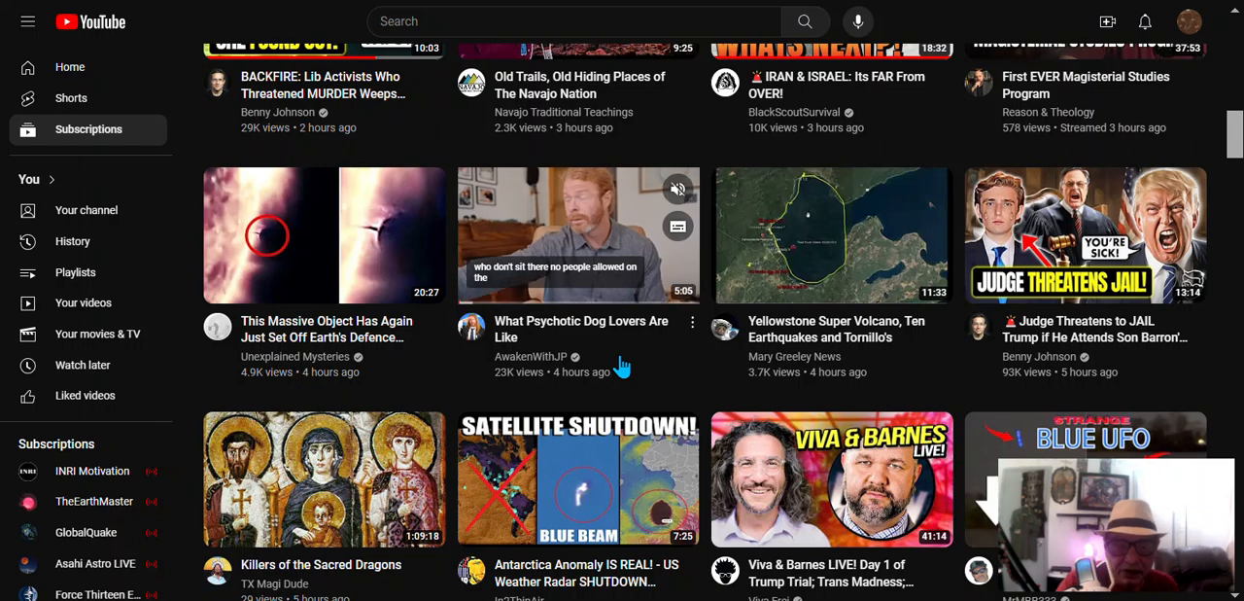
- Scroll down the SOHO real-time images page to the coronagraph images
scroll(down, 3)
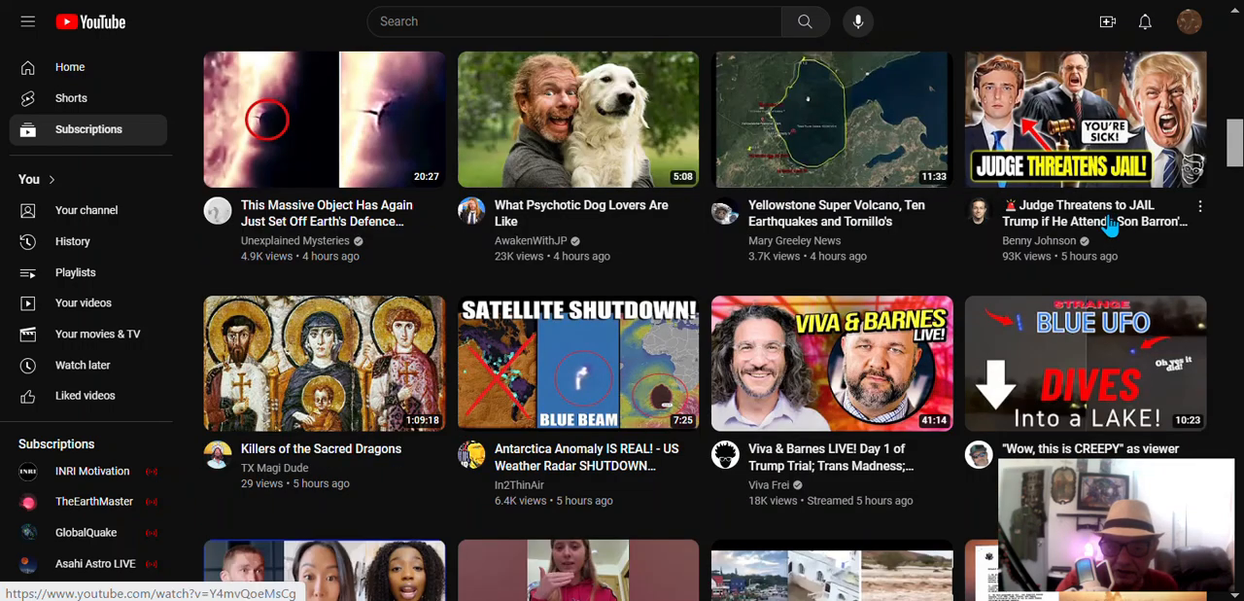